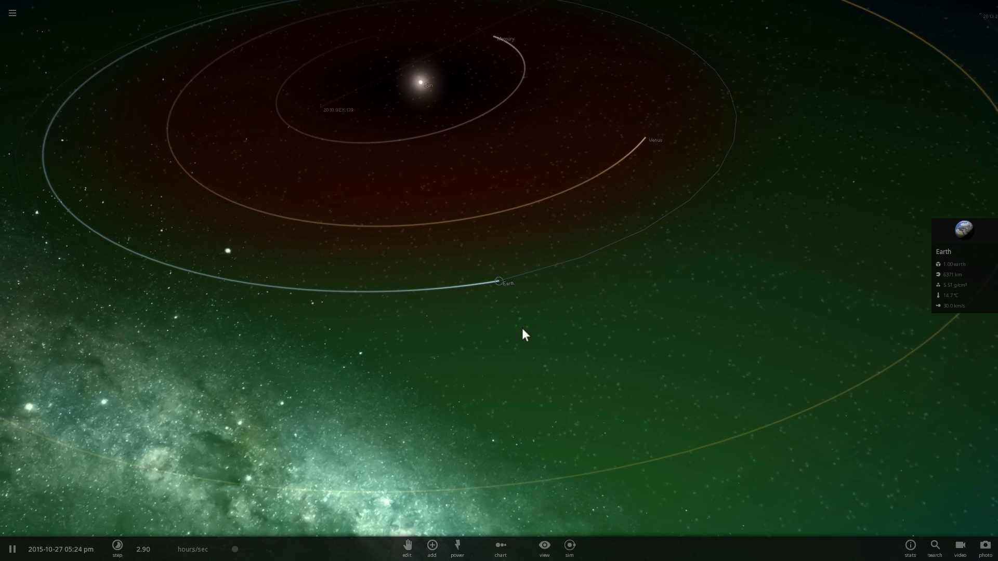
Step: Add a single orange star from the Stars catalogue to a new empty simulation
{"action": "left_click", "coordinate": [431, 545]}
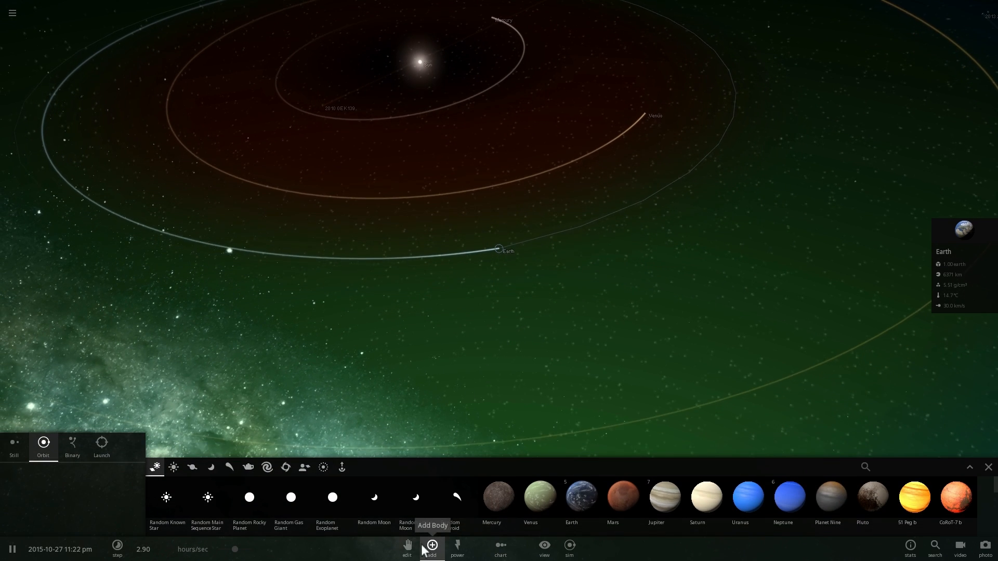
{"action": "left_click", "coordinate": [173, 467]}
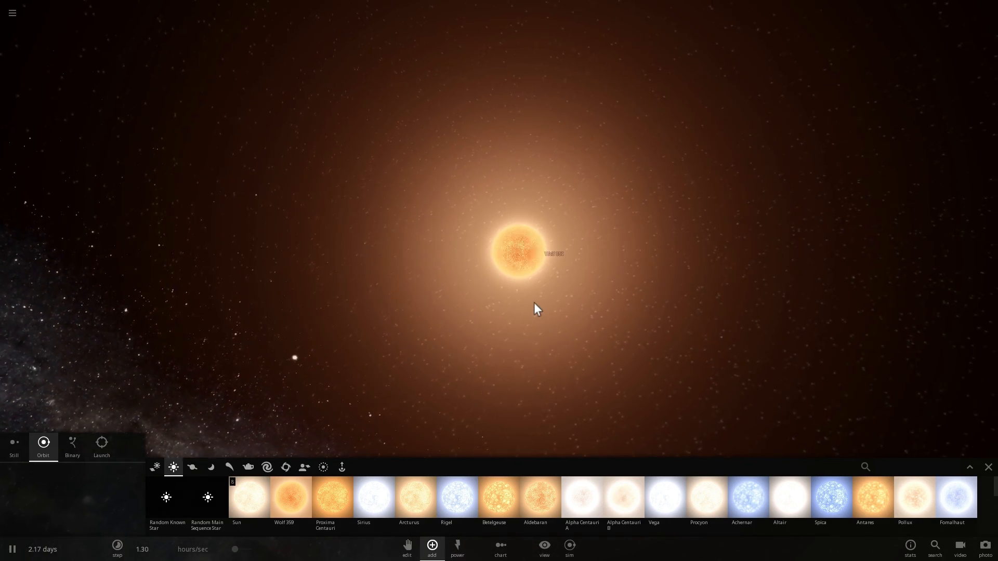
{"action": "mouse_move", "coordinate": [484, 329]}
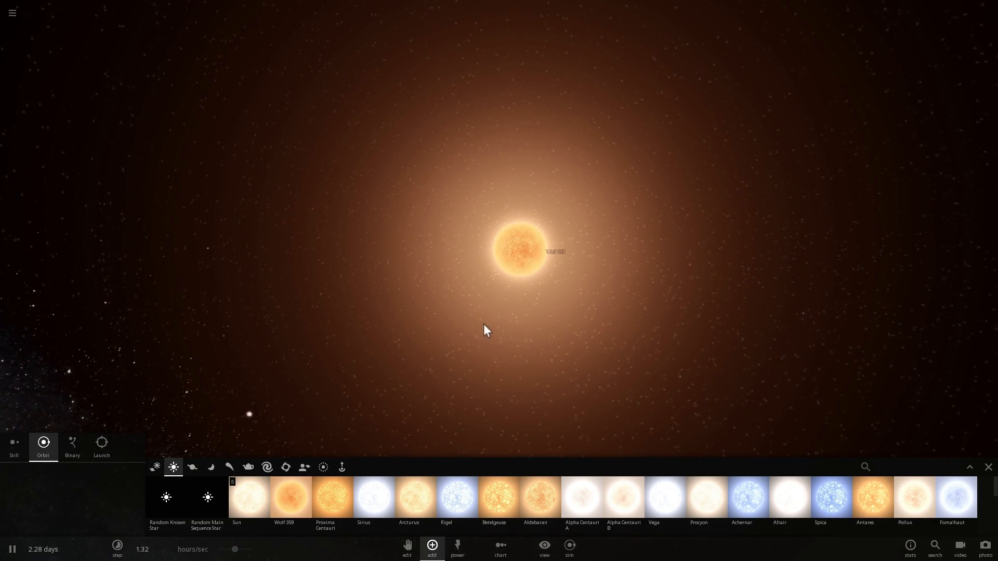
{"action": "mouse_move", "coordinate": [458, 324]}
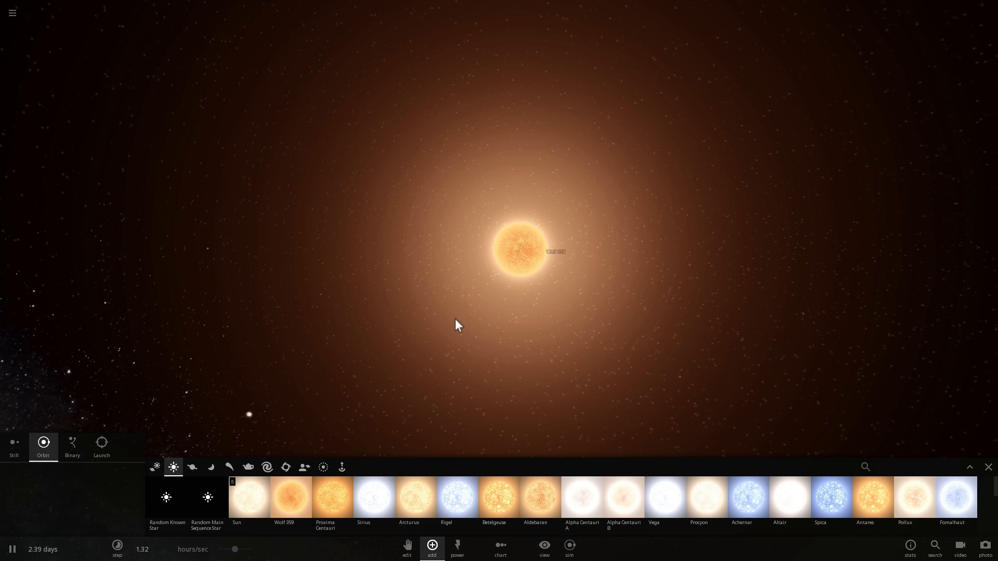
{"action": "mouse_move", "coordinate": [291, 499]}
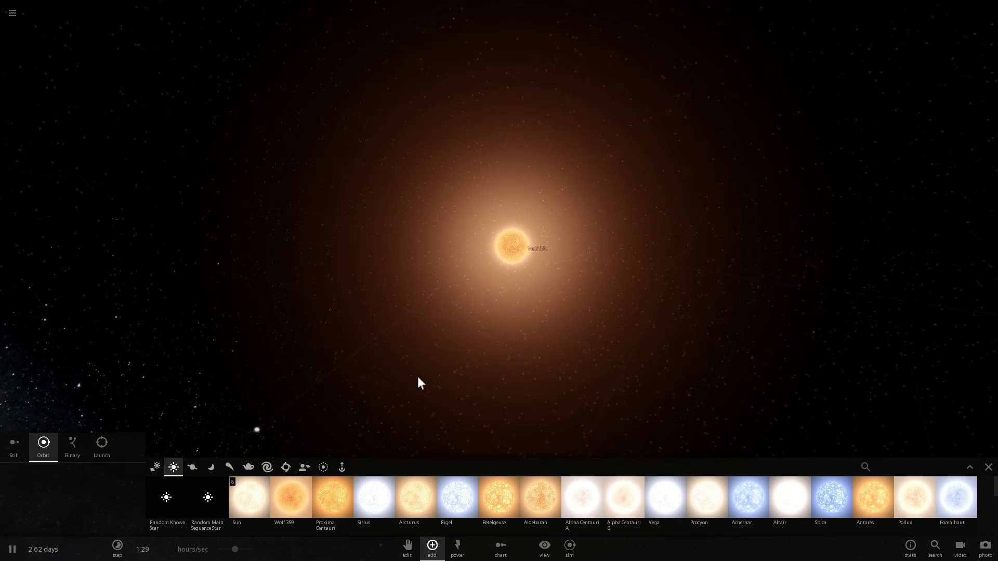
Step: Show flat habitable zones around the orange star and view Earth's 8.36-day orbital period
{"action": "left_click", "coordinate": [542, 549]}
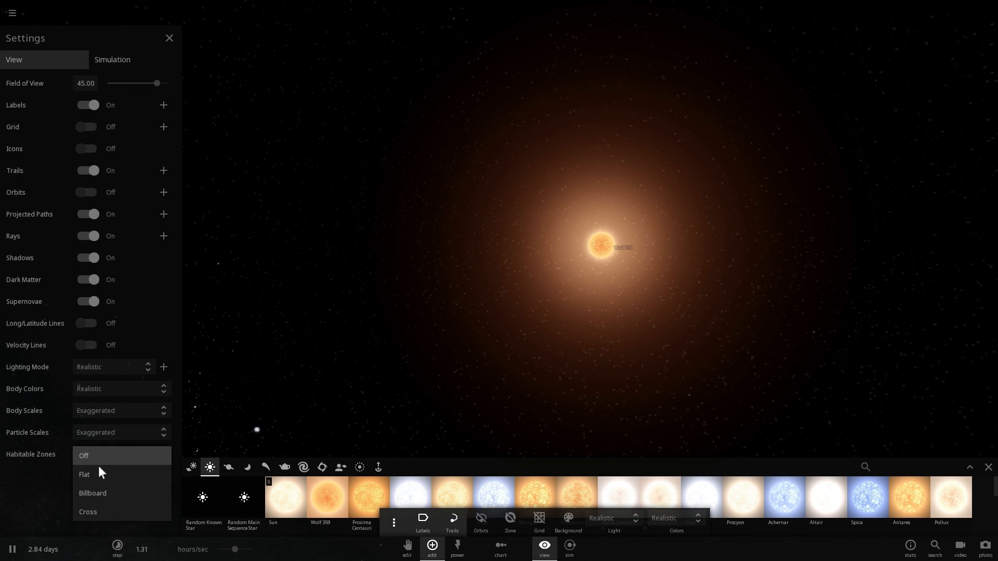
{"action": "left_click", "coordinate": [84, 474]}
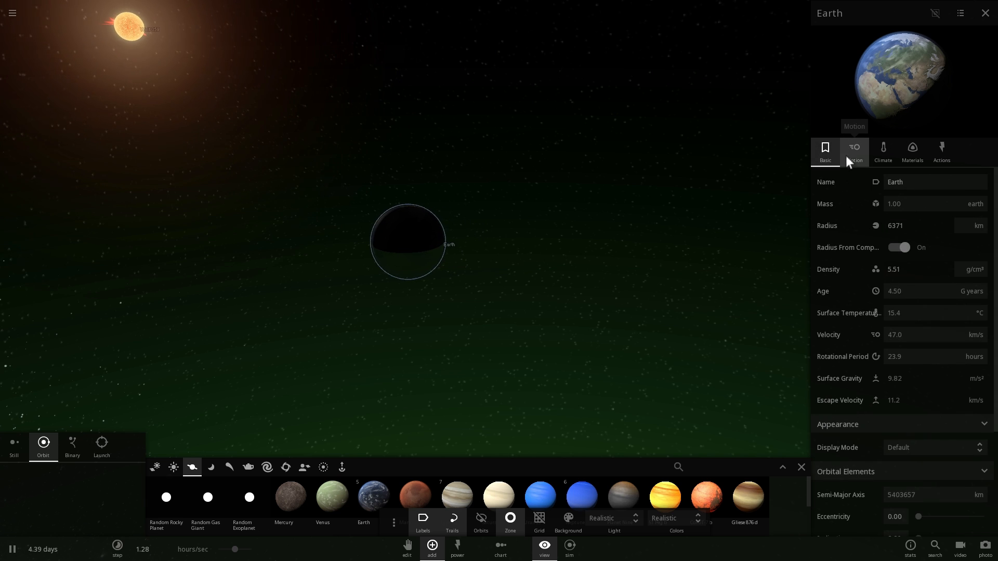
{"action": "left_click", "coordinate": [854, 151]}
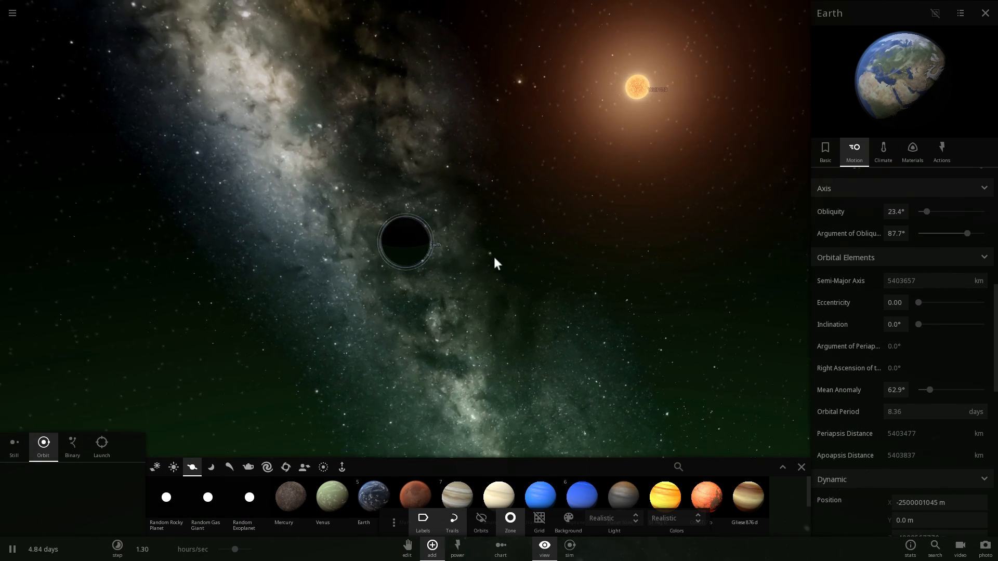
Step: Load the Proxima Centauri system and read Proxima b's 11.1-day orbital period
{"action": "left_click", "coordinate": [12, 12]}
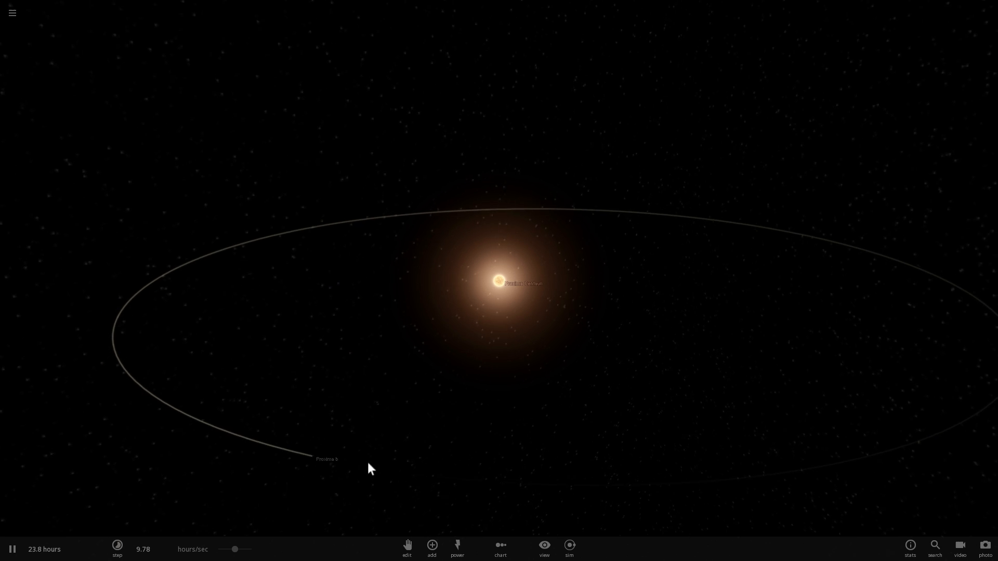
{"action": "left_click", "coordinate": [506, 474]}
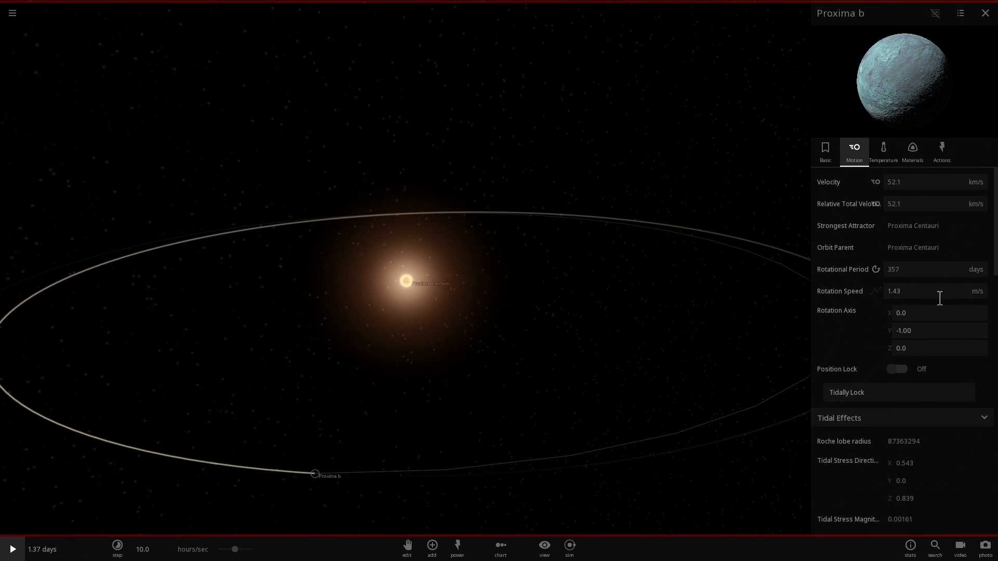
{"action": "scroll", "scroll_direction": "down", "scroll_amount": 3}
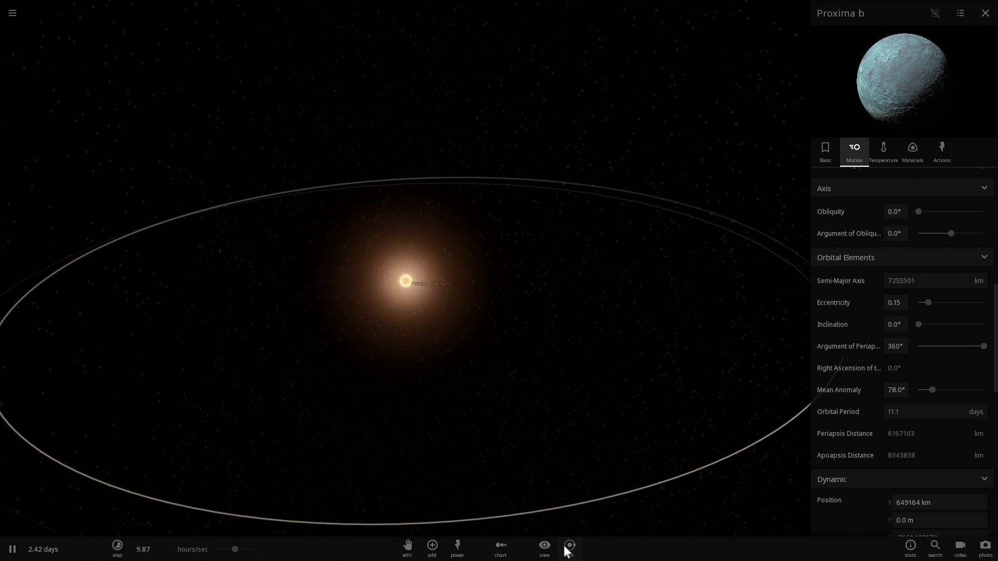
Step: Set Habitable Zones to Flat in Settings, then close the settings panel
{"action": "left_click", "coordinate": [544, 549]}
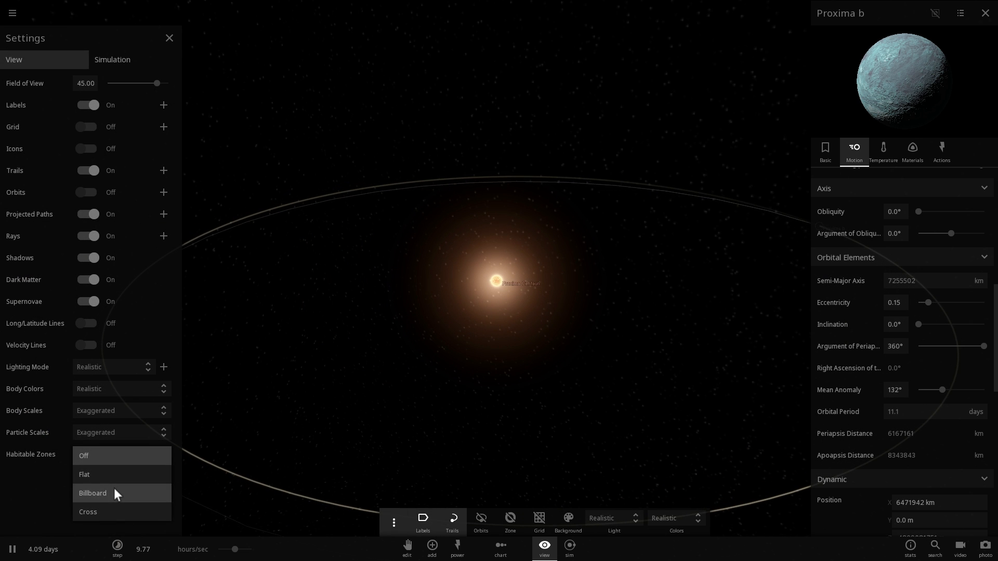
{"action": "left_click", "coordinate": [84, 475]}
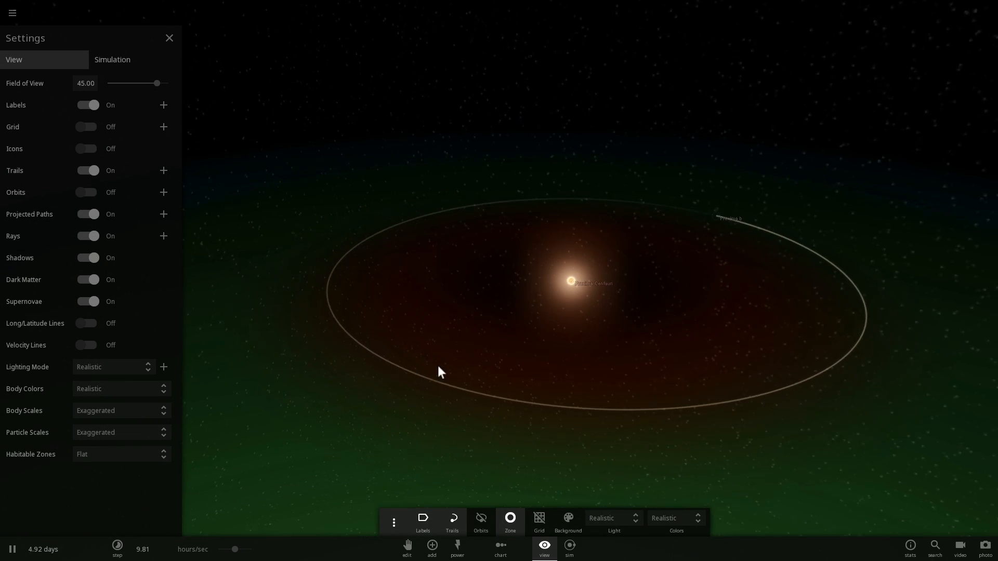
{"action": "left_click", "coordinate": [581, 282]}
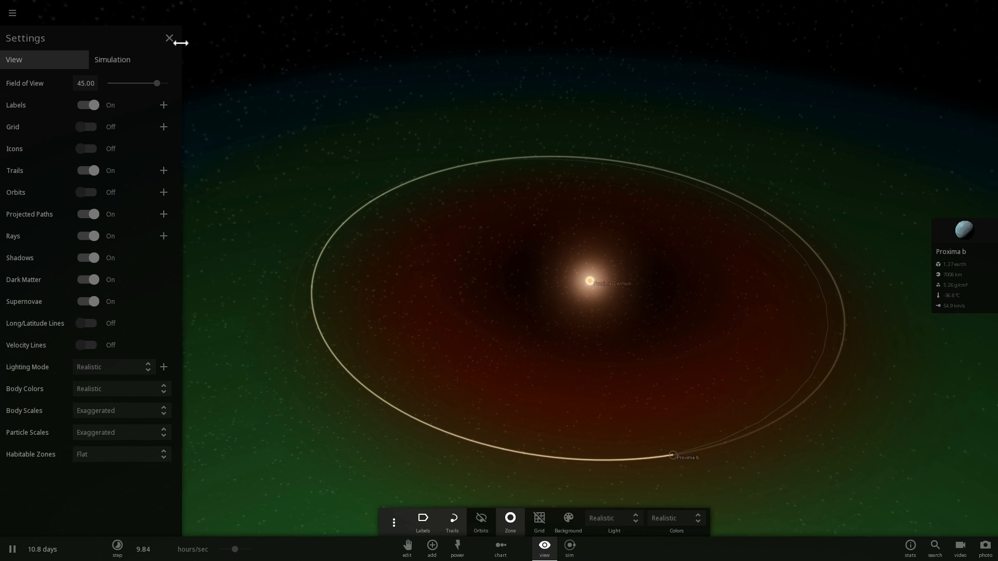
{"action": "left_click", "coordinate": [170, 38]}
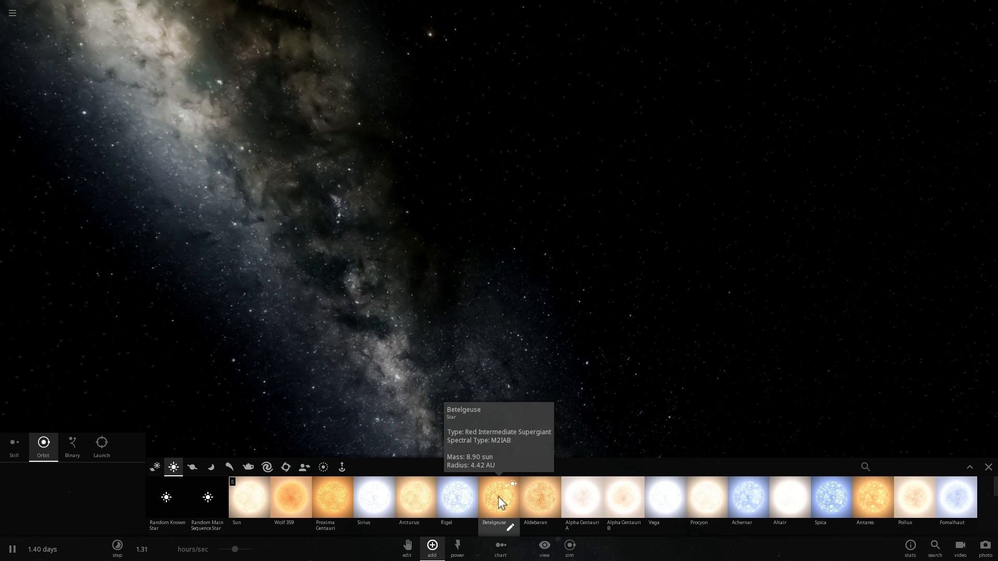
Step: Add Betelgeuse to the empty scene and turn on its habitable zone display
{"action": "left_click", "coordinate": [499, 498]}
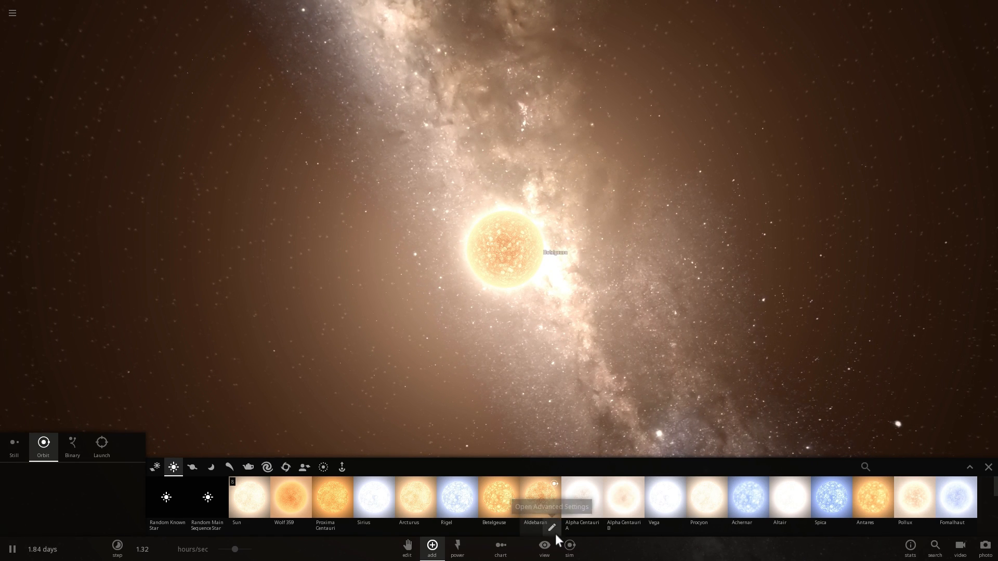
{"action": "left_click", "coordinate": [544, 549]}
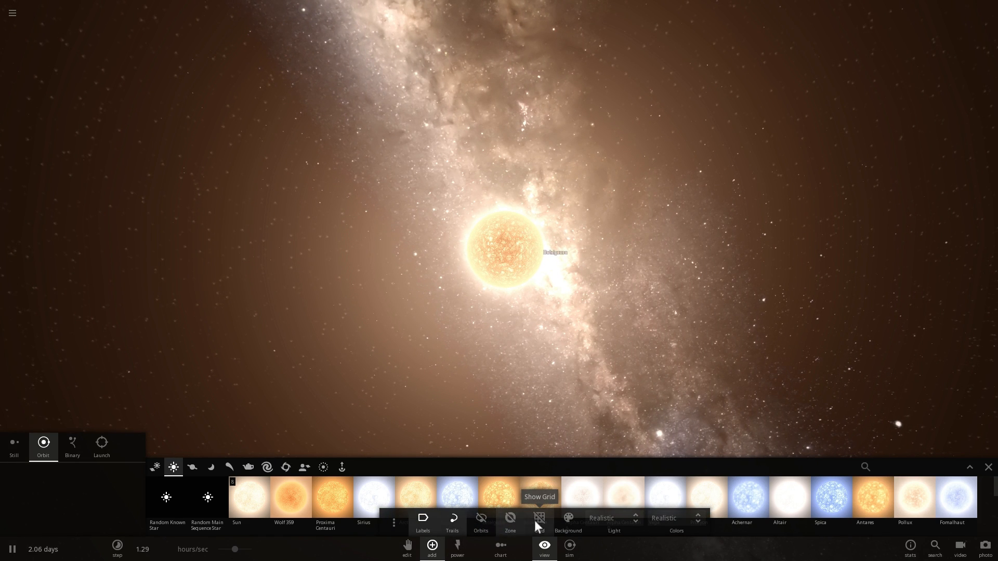
{"action": "left_click", "coordinate": [539, 518]}
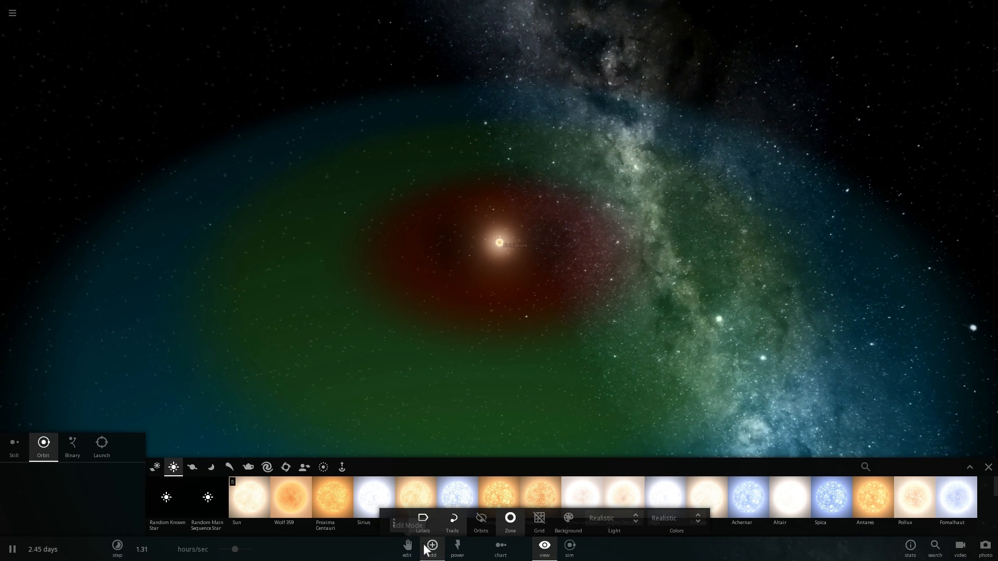
{"action": "mouse_move", "coordinate": [191, 467]}
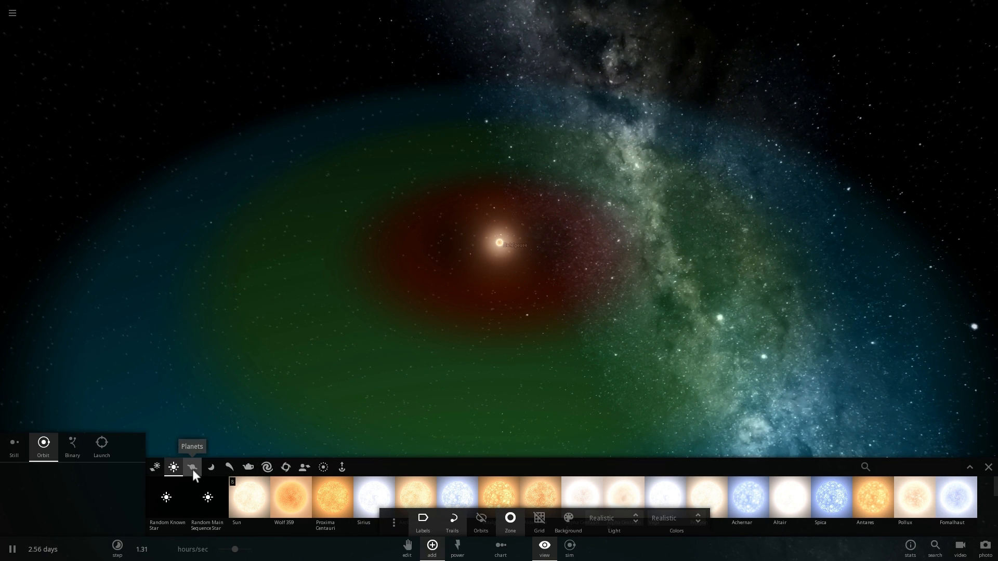
Step: Place Earth in Betelgeuse's habitable zone, orbiting about 230 AU out
{"action": "left_click", "coordinate": [192, 468]}
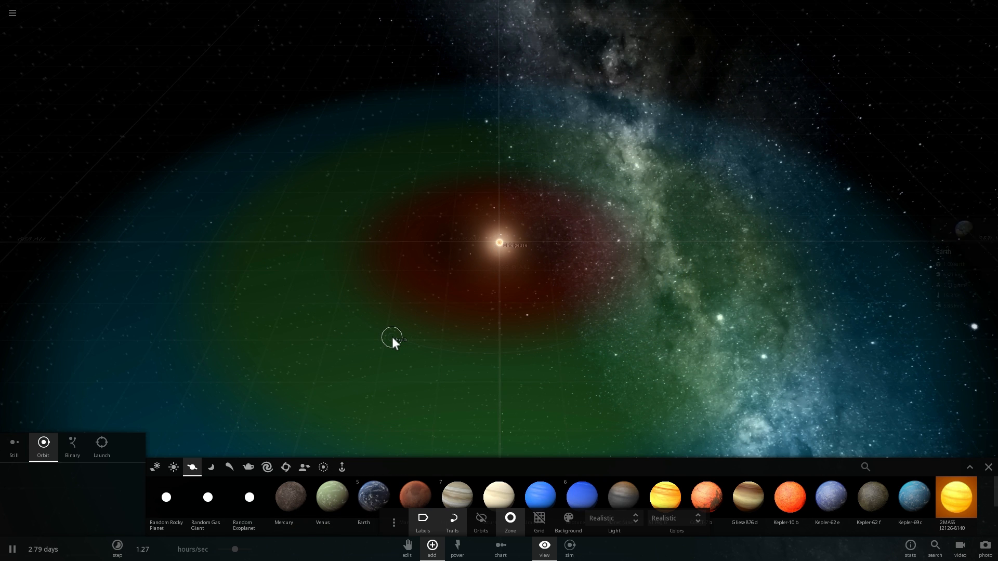
{"action": "left_click", "coordinate": [392, 338]}
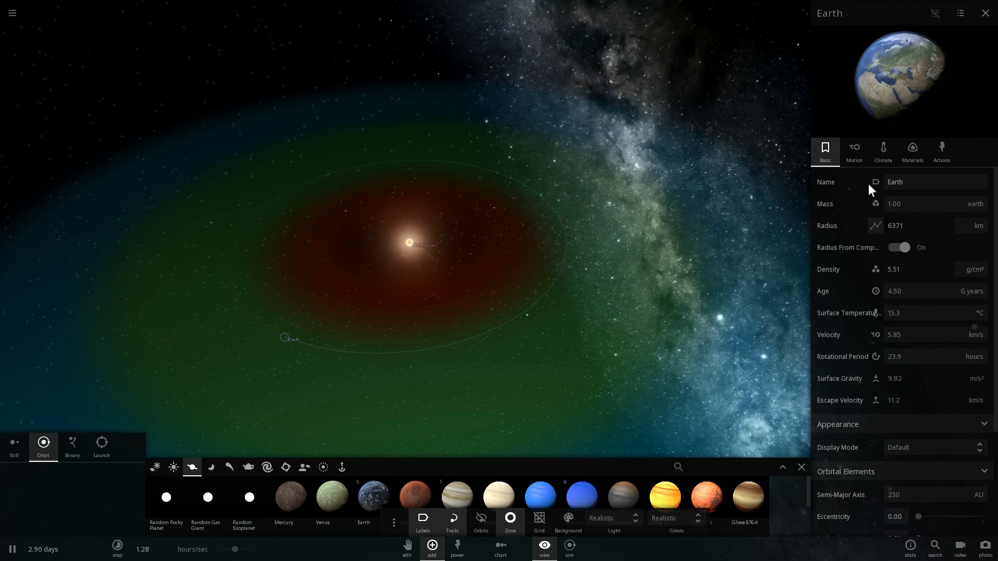
{"action": "left_click", "coordinate": [854, 150]}
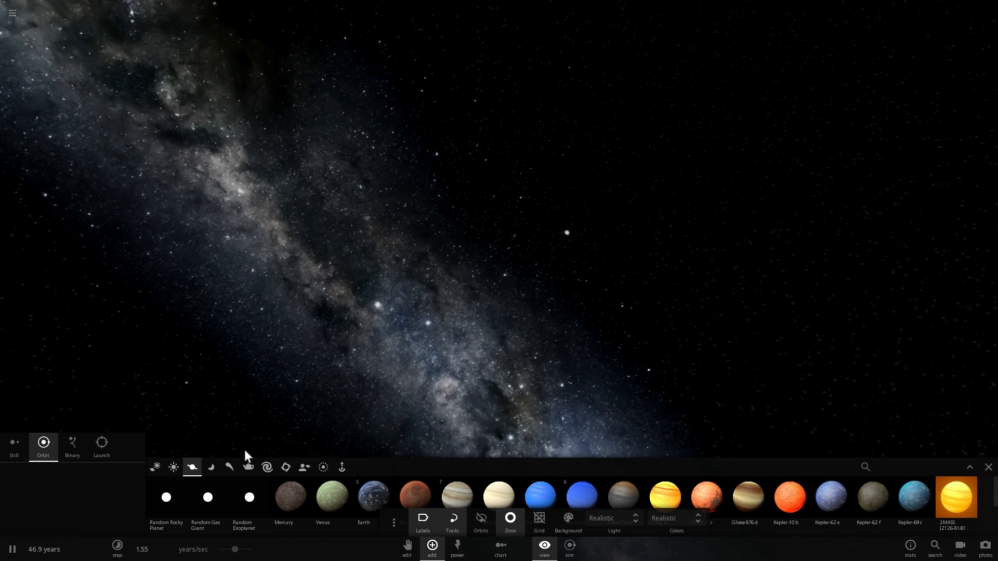
Step: Show the grid and orbit Earth around the blue-white star at 11.5 AU (39.6 years)
{"action": "left_click", "coordinate": [172, 466]}
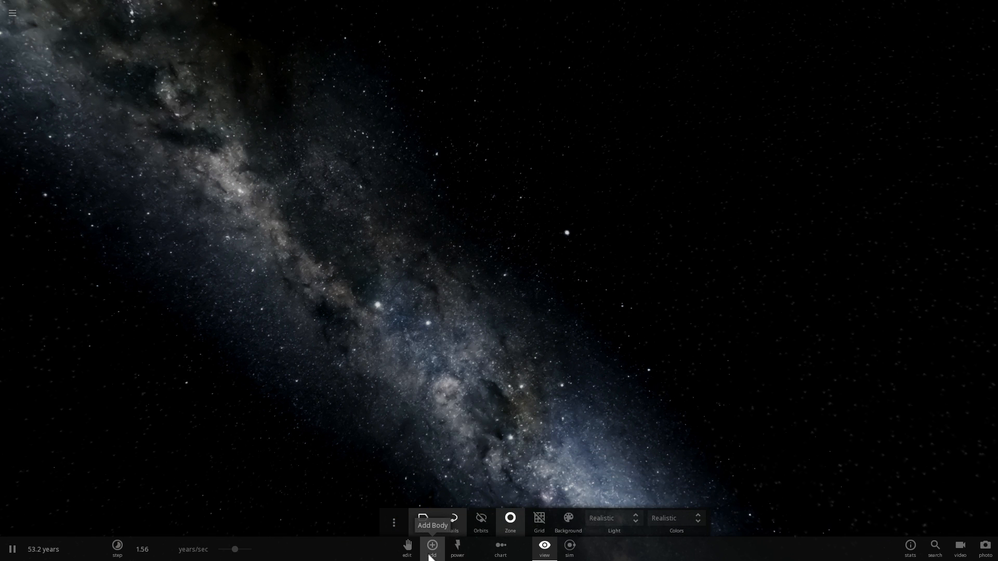
{"action": "left_click", "coordinate": [431, 545]}
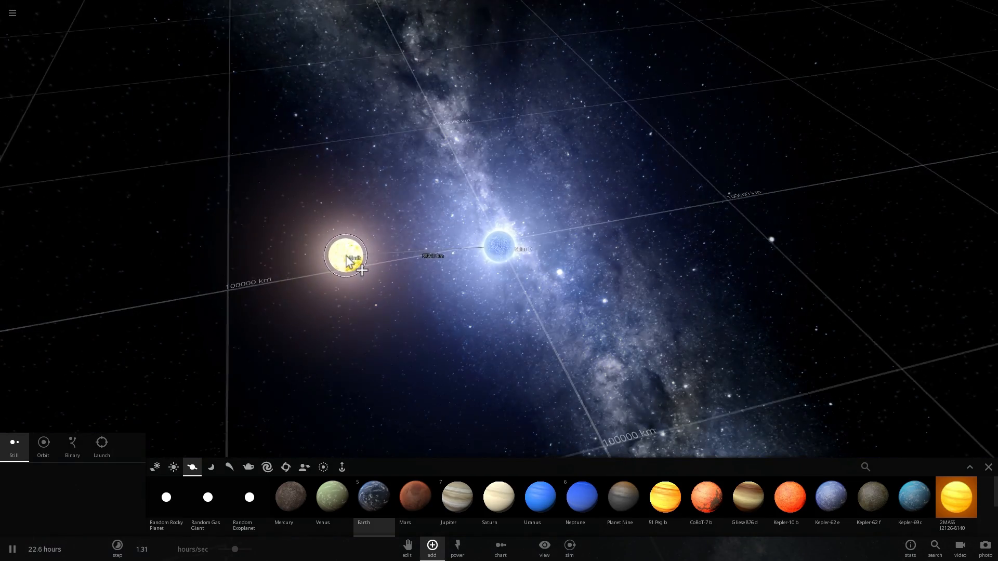
{"action": "left_click", "coordinate": [543, 549]}
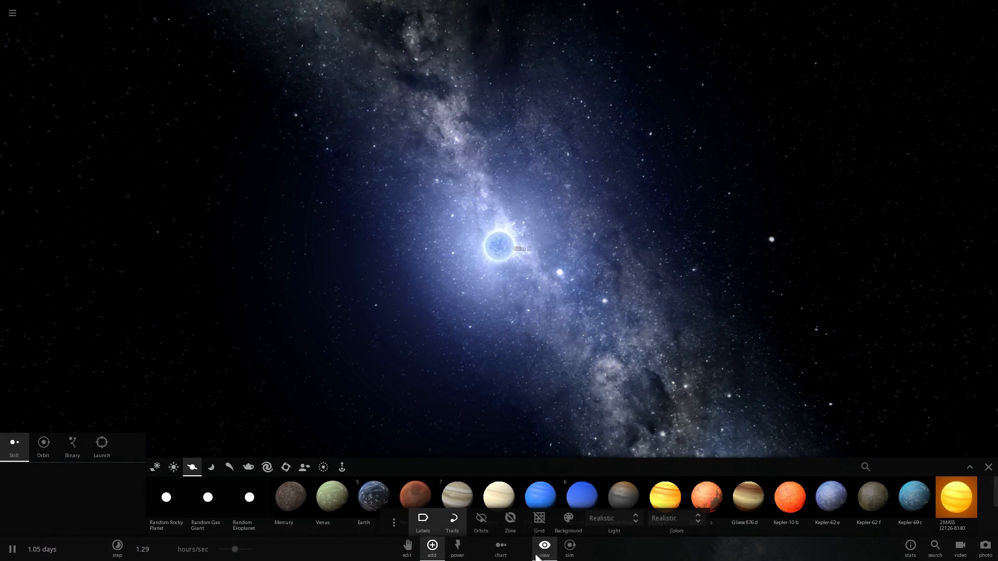
{"action": "mouse_move", "coordinate": [539, 518]}
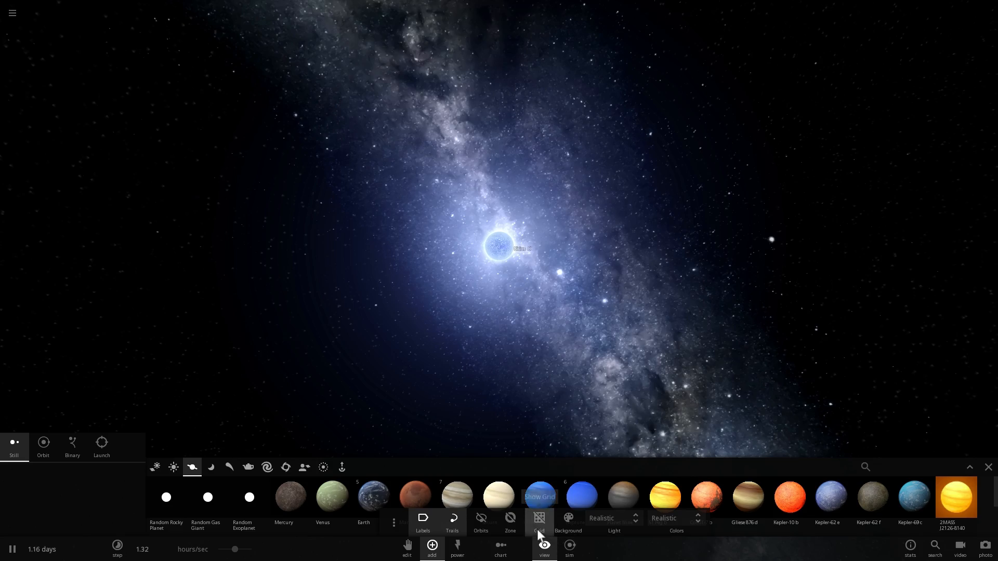
{"action": "left_click", "coordinate": [539, 521]}
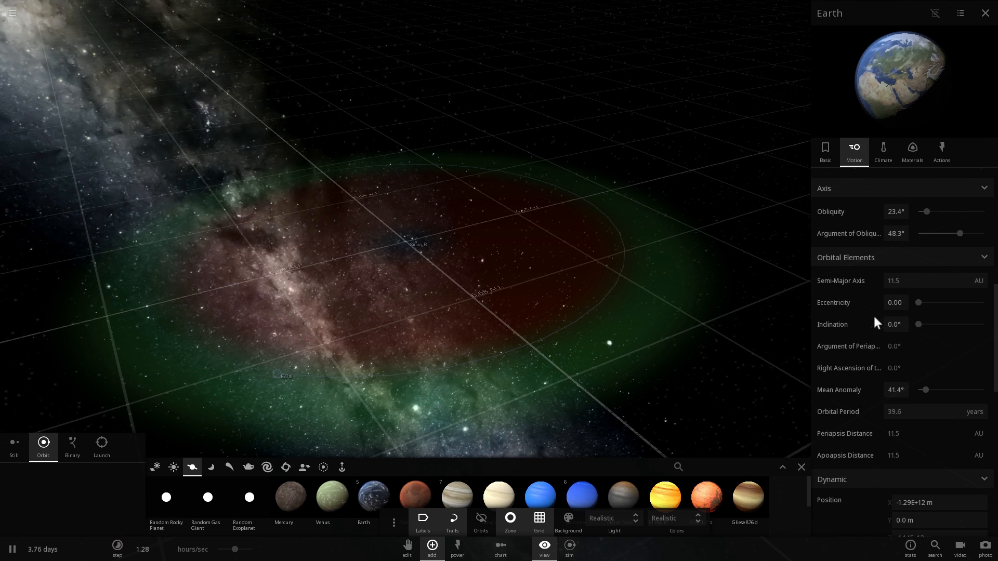
{"action": "scroll", "scroll_direction": "down", "scroll_amount": 3}
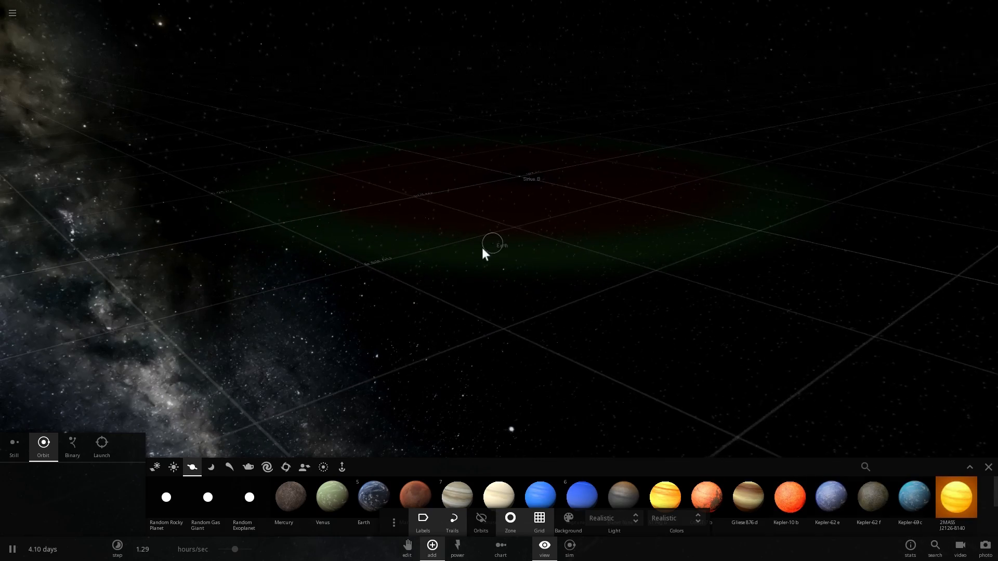
{"action": "left_click", "coordinate": [498, 243]}
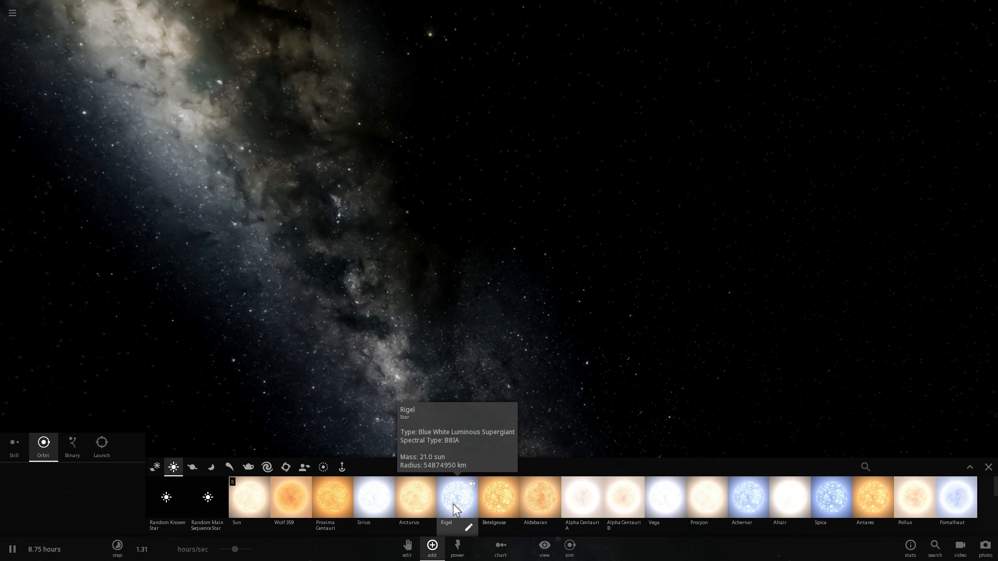
Step: Add Rigel to the scene and enable the Zone habitable-zone display
{"action": "left_click", "coordinate": [457, 498]}
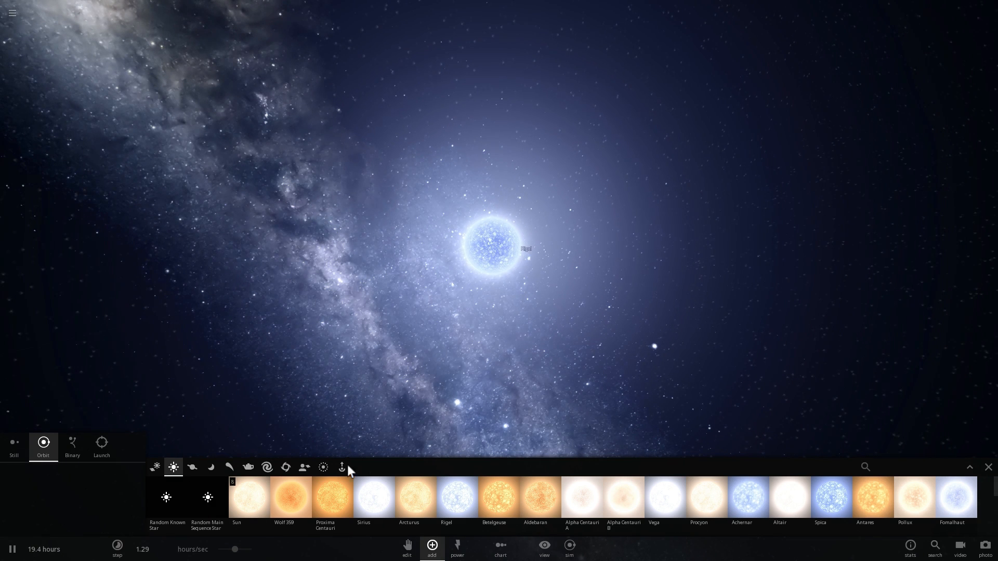
{"action": "left_click", "coordinate": [544, 549]}
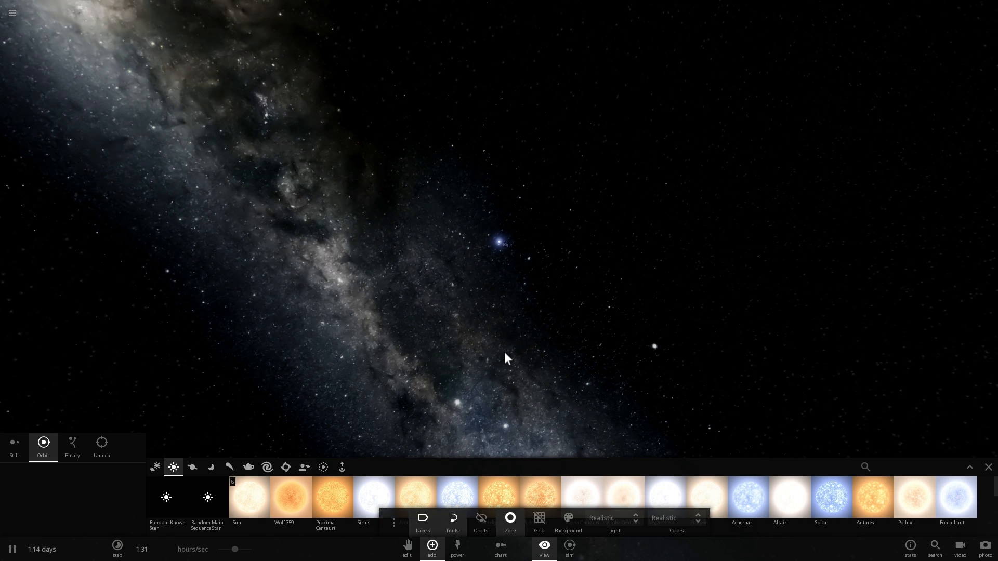
{"action": "left_click", "coordinate": [509, 522]}
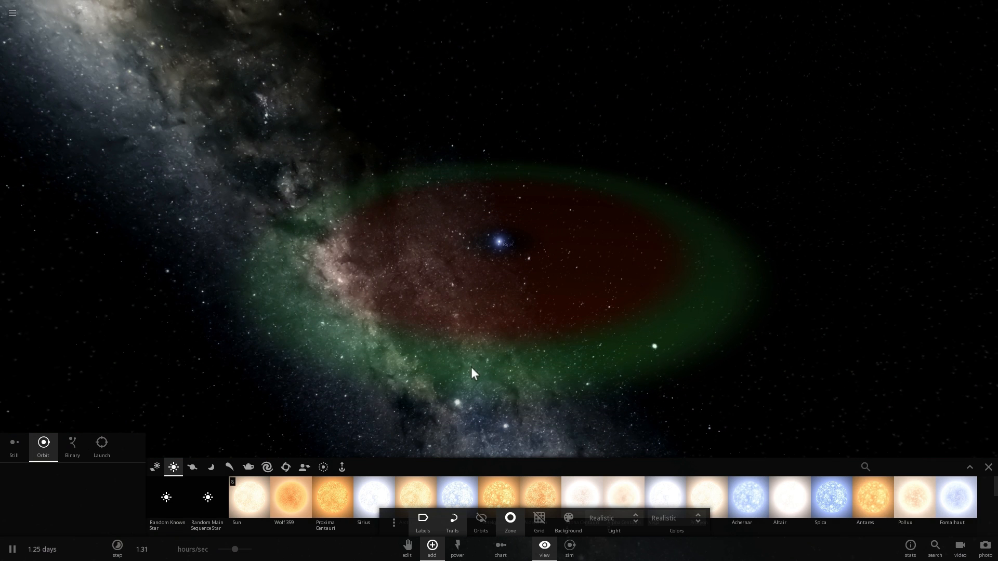
{"action": "left_click", "coordinate": [192, 467]}
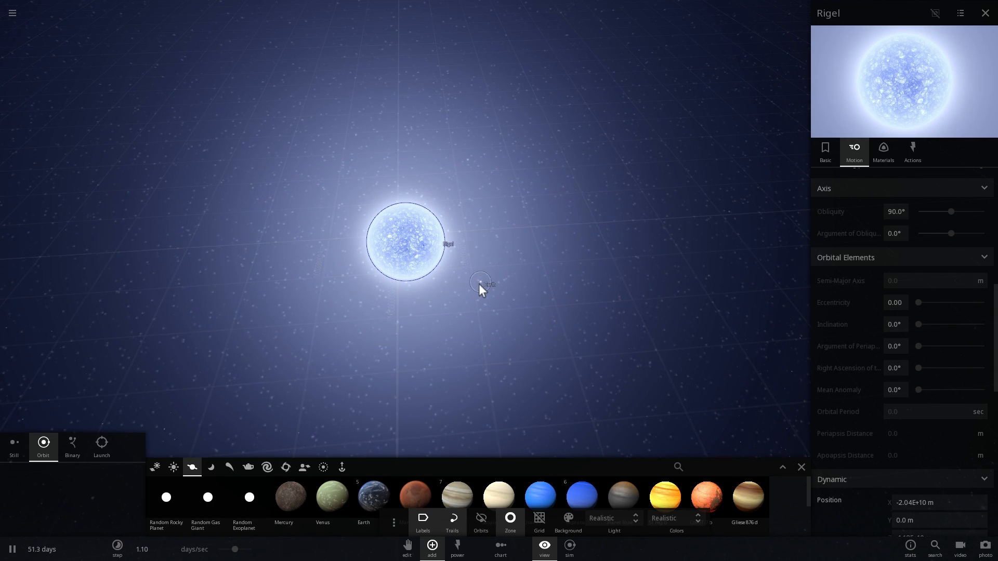
Step: Orbit Earth around Rigel at 1.01 AU and read its 81.1-day period
{"action": "left_click", "coordinate": [482, 284]}
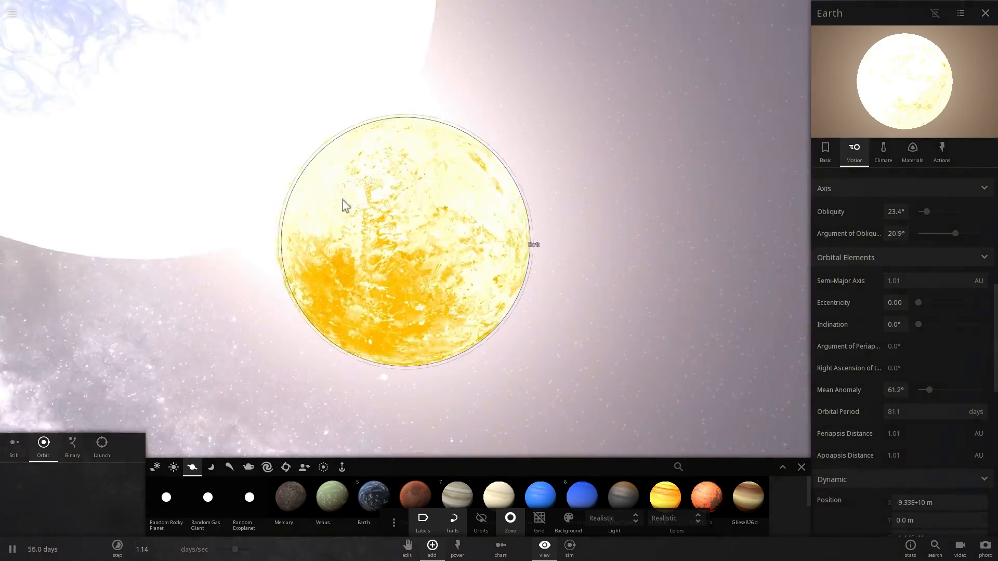
{"action": "left_click", "coordinate": [882, 151]}
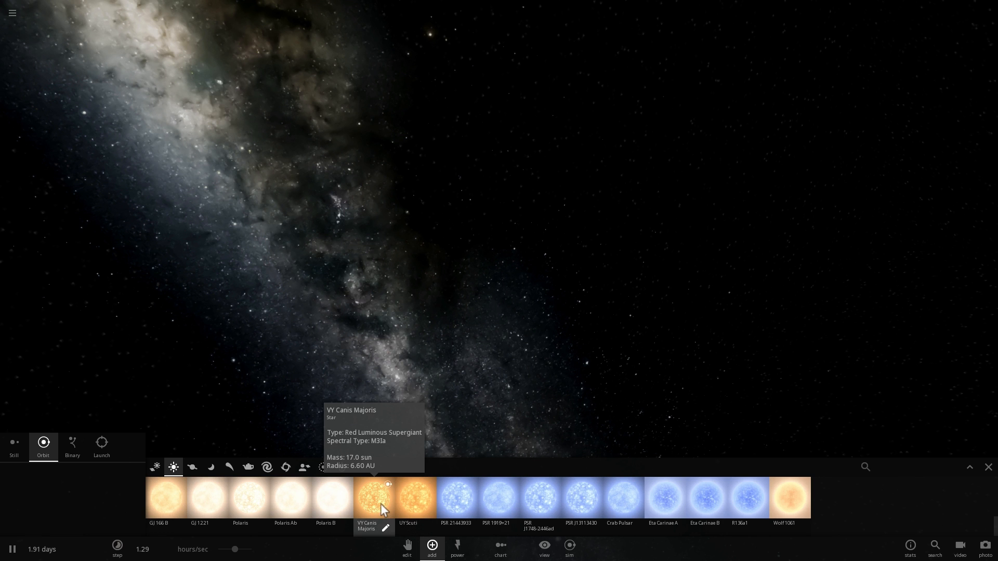
Step: Add VY Canis Majoris and place Earth at 657 AU, a 4,086-year orbit
{"action": "left_click", "coordinate": [372, 497]}
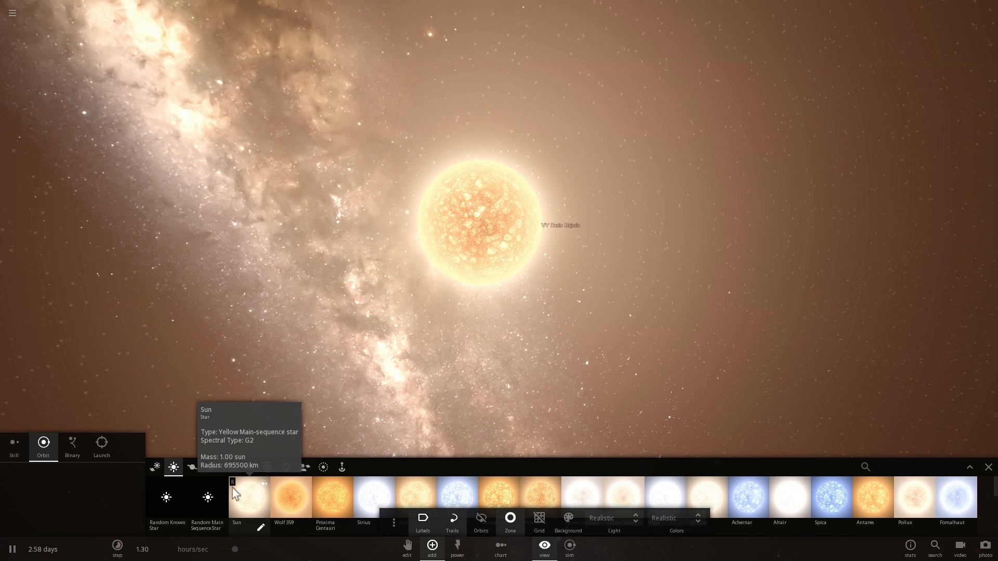
{"action": "left_click", "coordinate": [192, 467]}
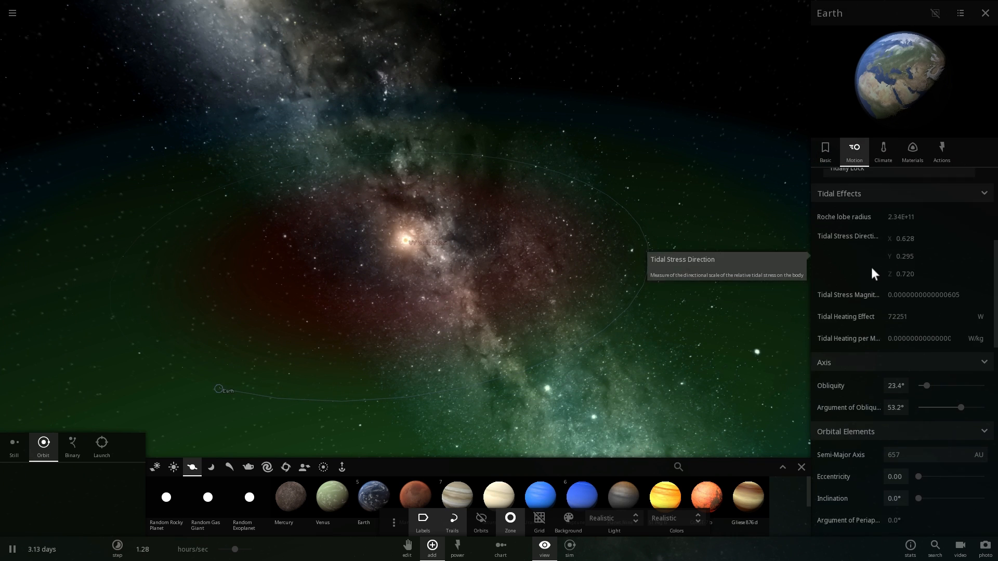
{"action": "scroll", "scroll_direction": "down", "scroll_amount": 3}
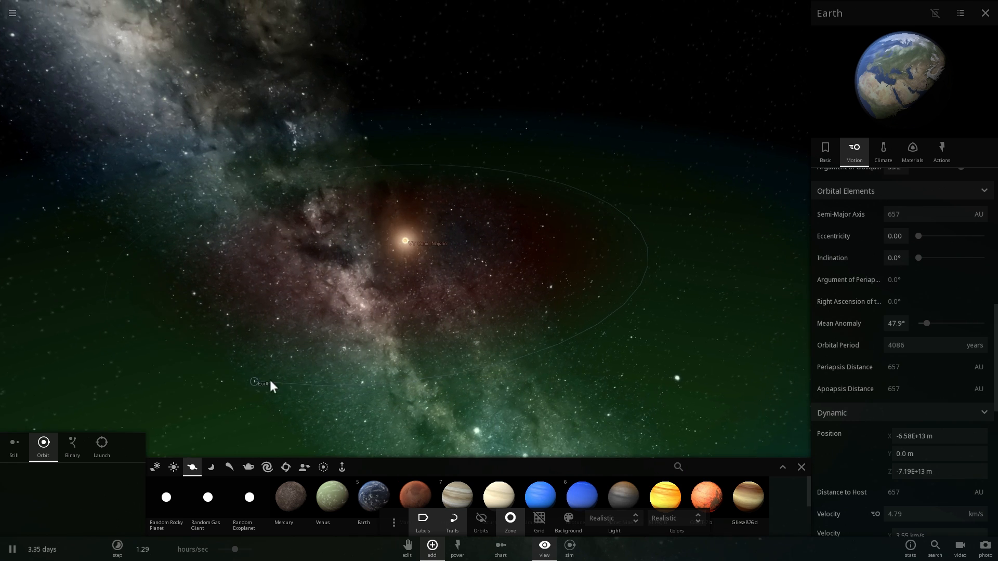
{"action": "left_click", "coordinate": [406, 245]}
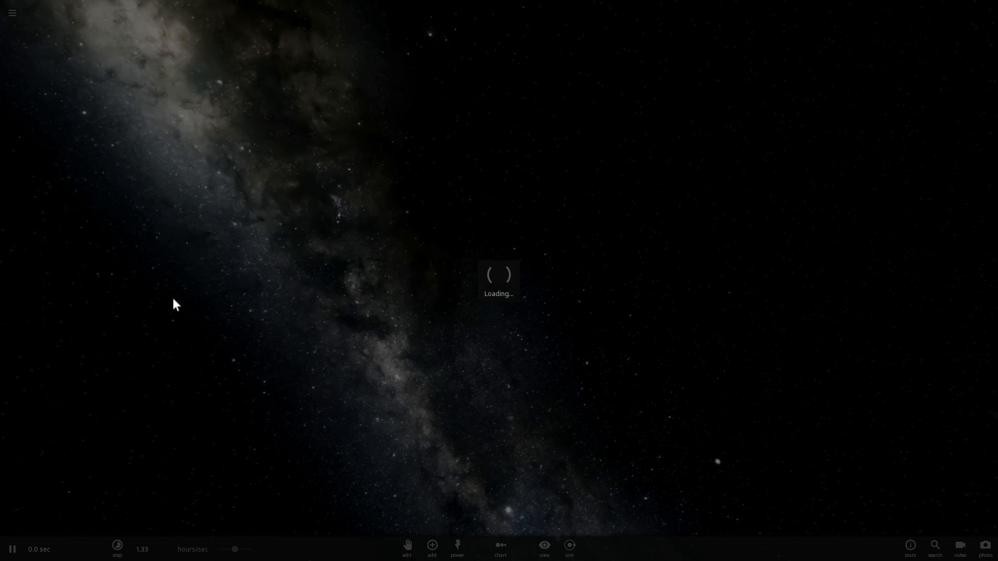
Step: Add UY Scuti, orbit Earth in its habitable zone at 694 AU, then reset
{"action": "left_click", "coordinate": [432, 548]}
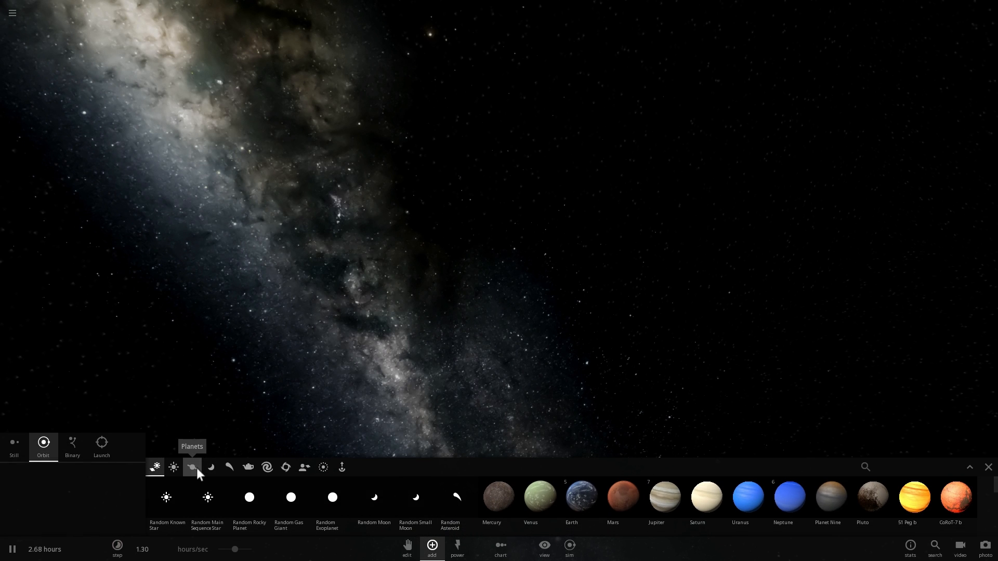
{"action": "left_click", "coordinate": [173, 467]}
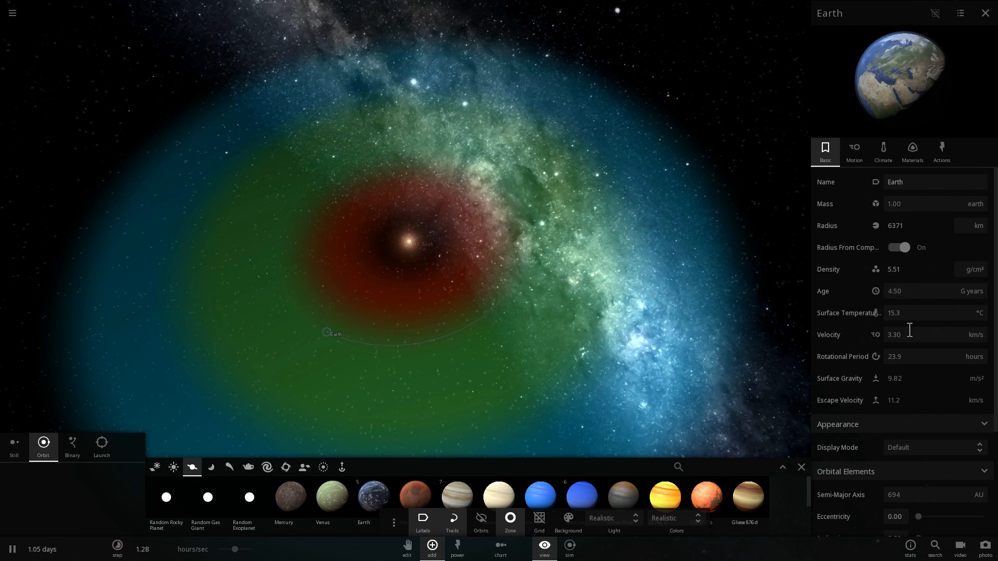
{"action": "left_click", "coordinate": [854, 151]}
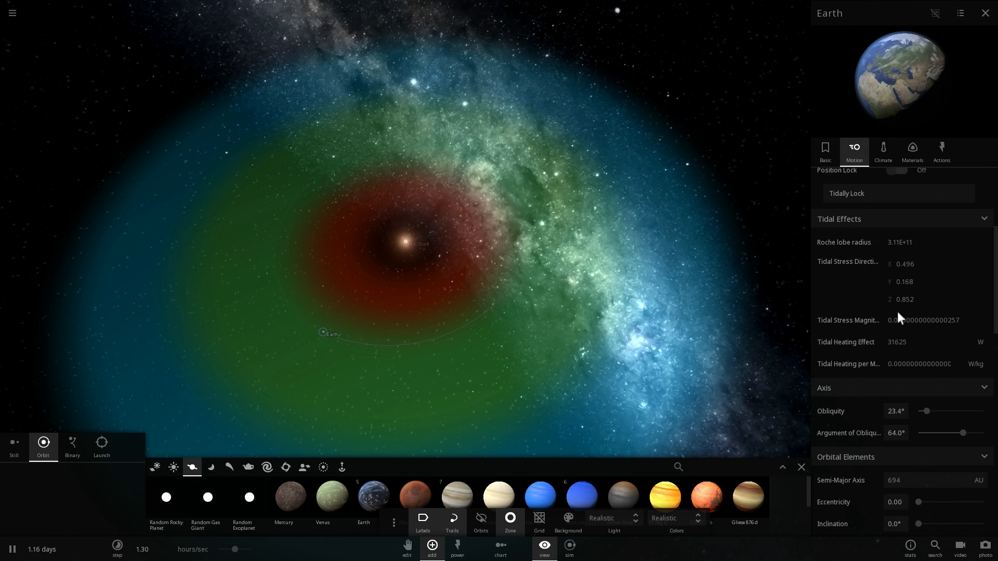
{"action": "scroll", "scroll_direction": "down", "scroll_amount": 3}
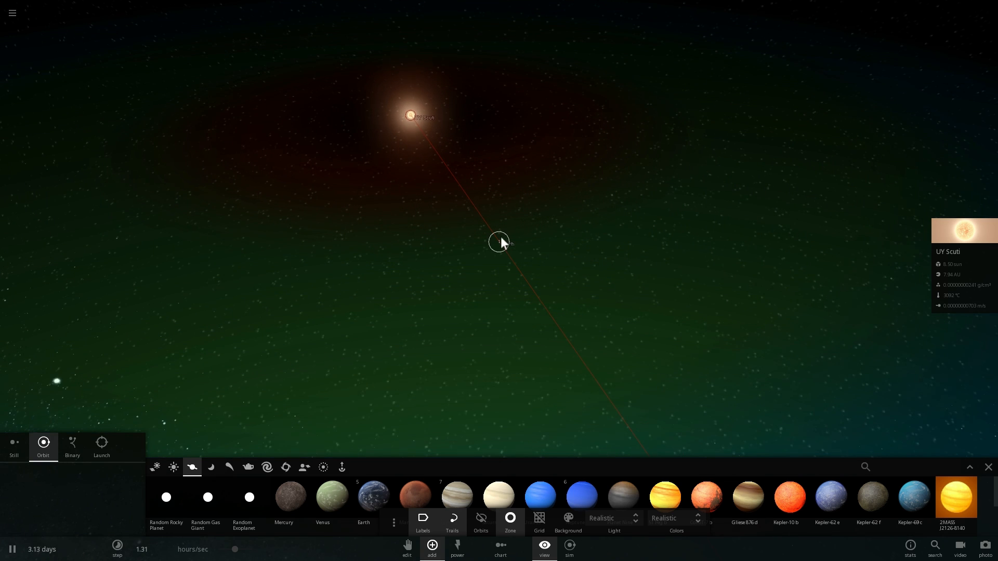
{"action": "left_click", "coordinate": [500, 242]}
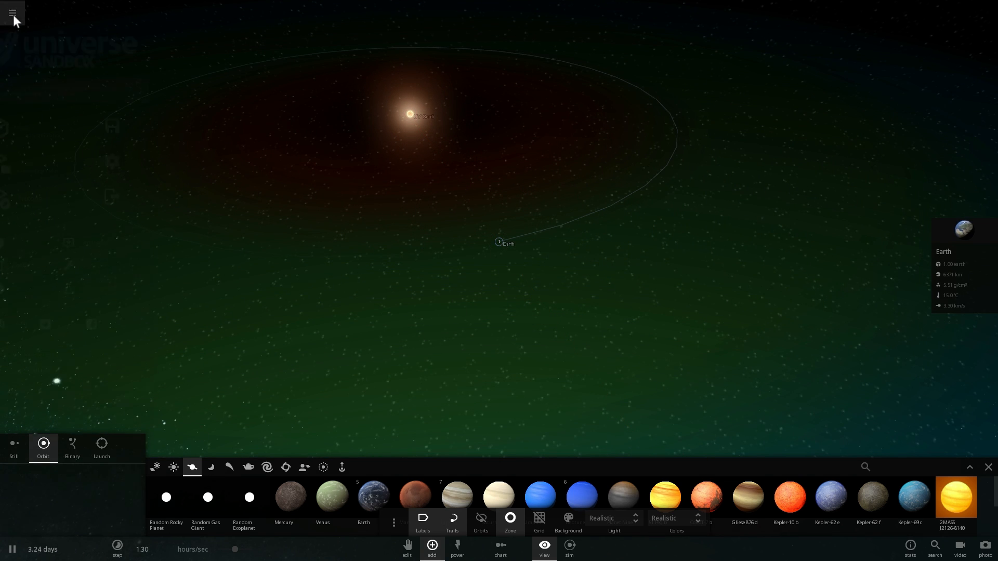
{"action": "left_click", "coordinate": [12, 12]}
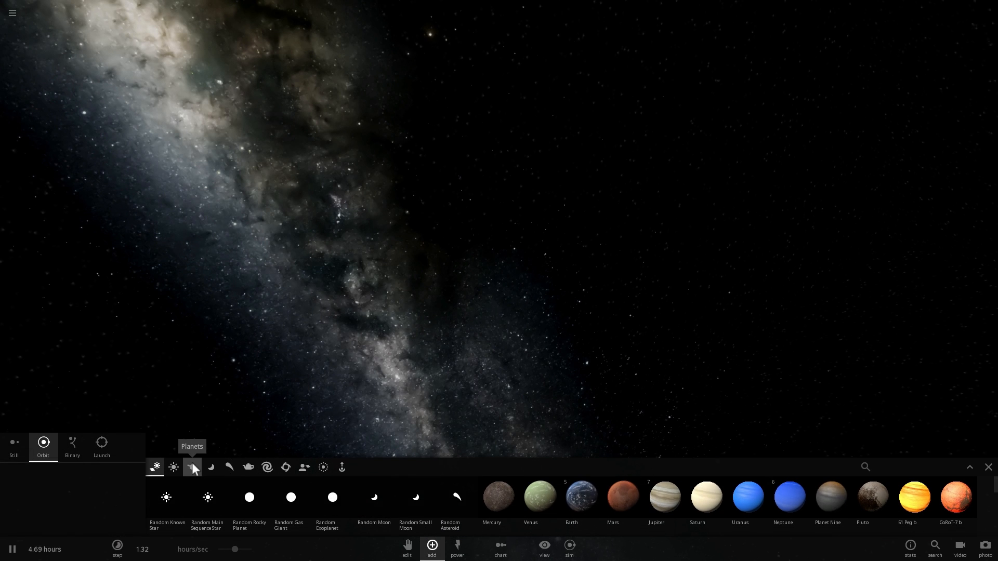
Step: Place the blue star R136a1 from the Stars catalogue into the empty scene
{"action": "left_click", "coordinate": [173, 466]}
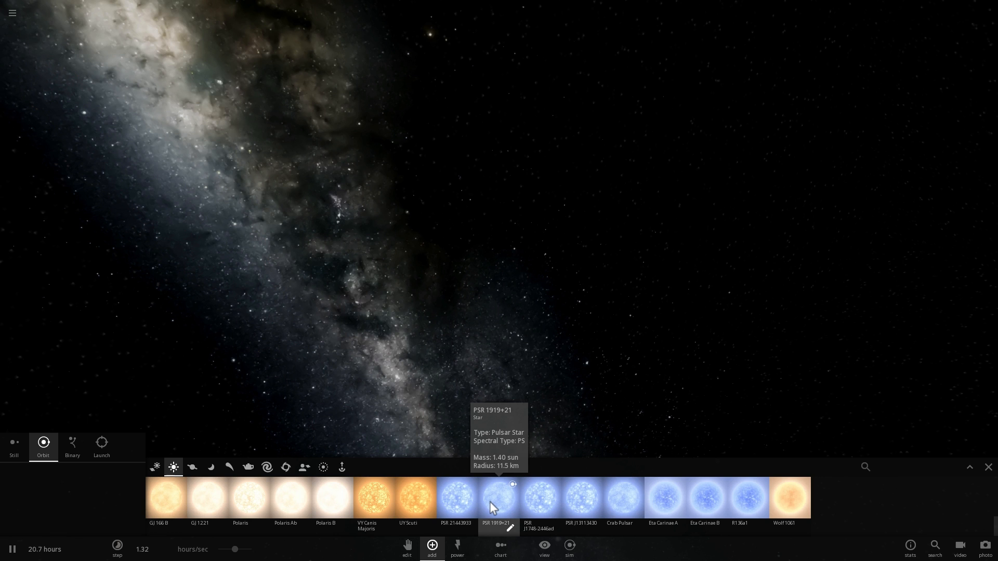
{"action": "mouse_move", "coordinate": [748, 506]}
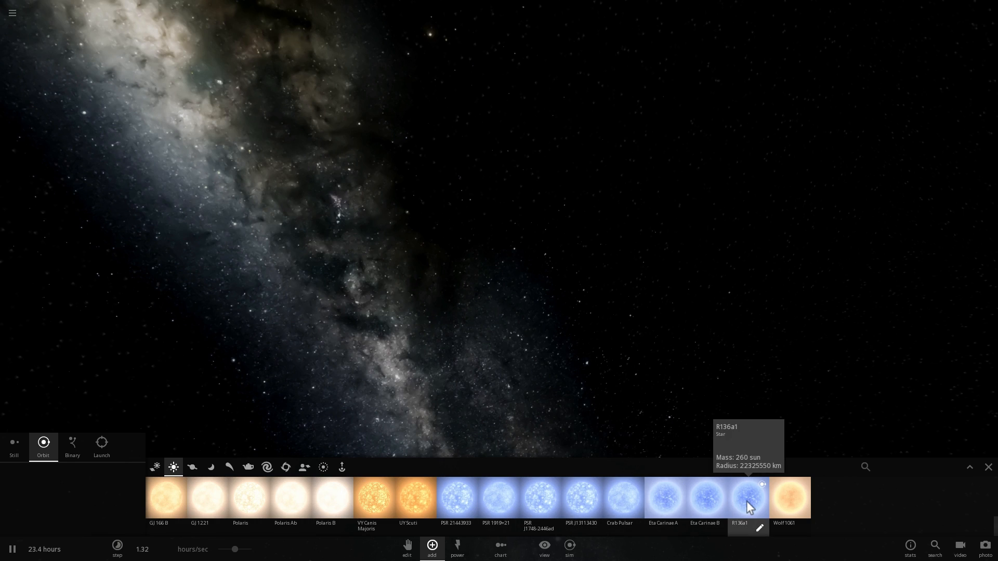
{"action": "left_click", "coordinate": [748, 498]}
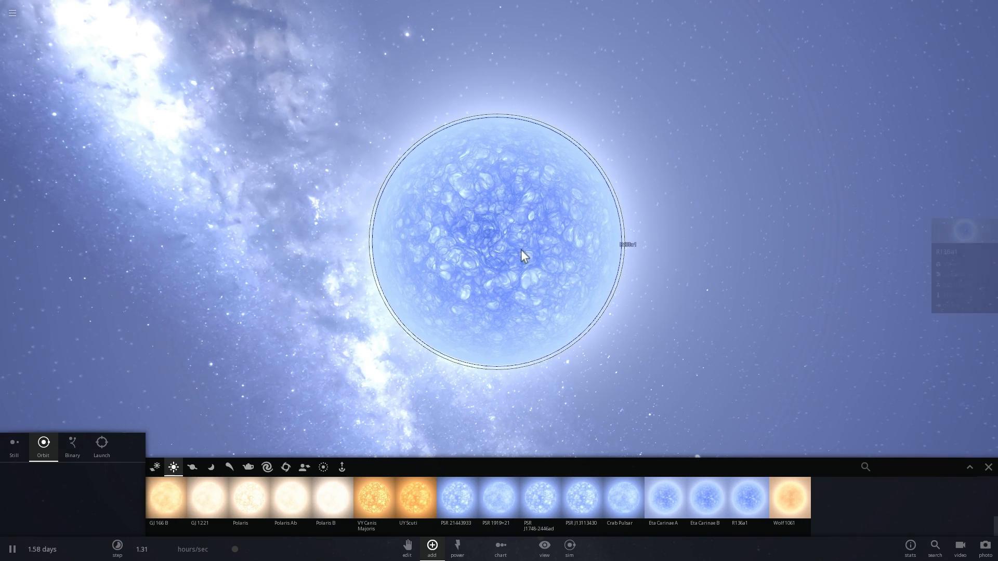
{"action": "mouse_move", "coordinate": [248, 499]}
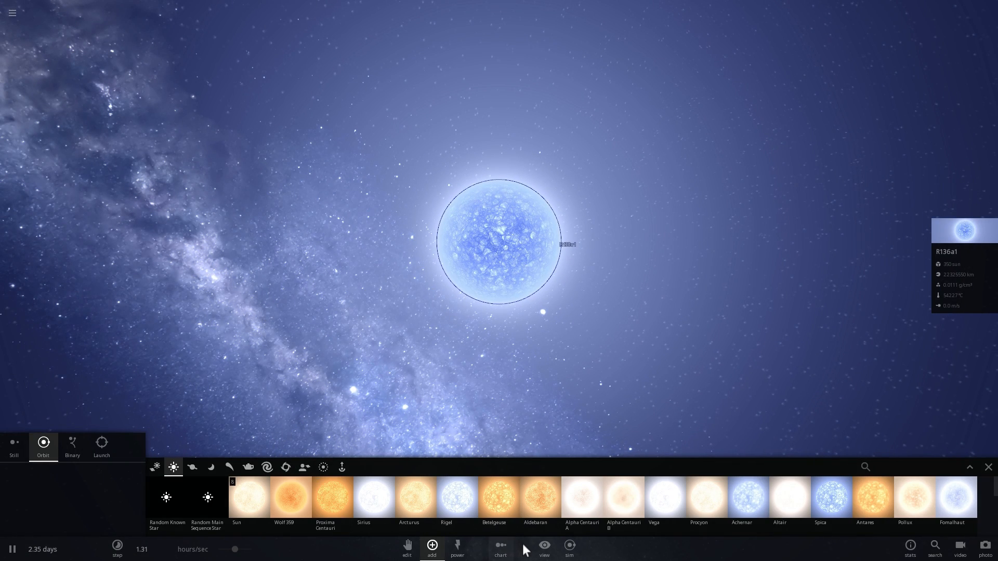
Step: Turn on the habitable zone display and place Earth in R136a1's green band, about 5.07 light years out
{"action": "left_click", "coordinate": [544, 549]}
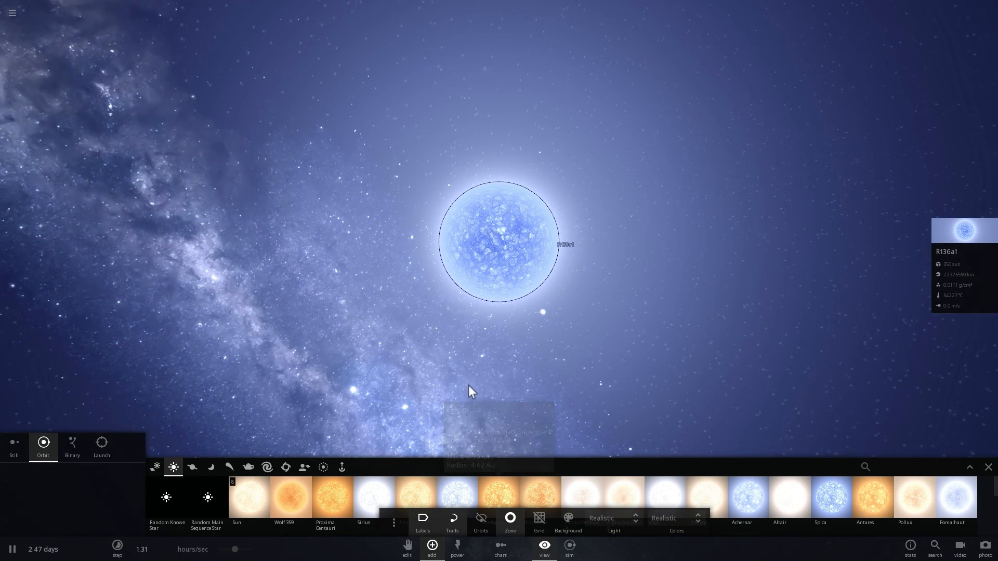
{"action": "scroll", "scroll_direction": "down", "scroll_amount": 3}
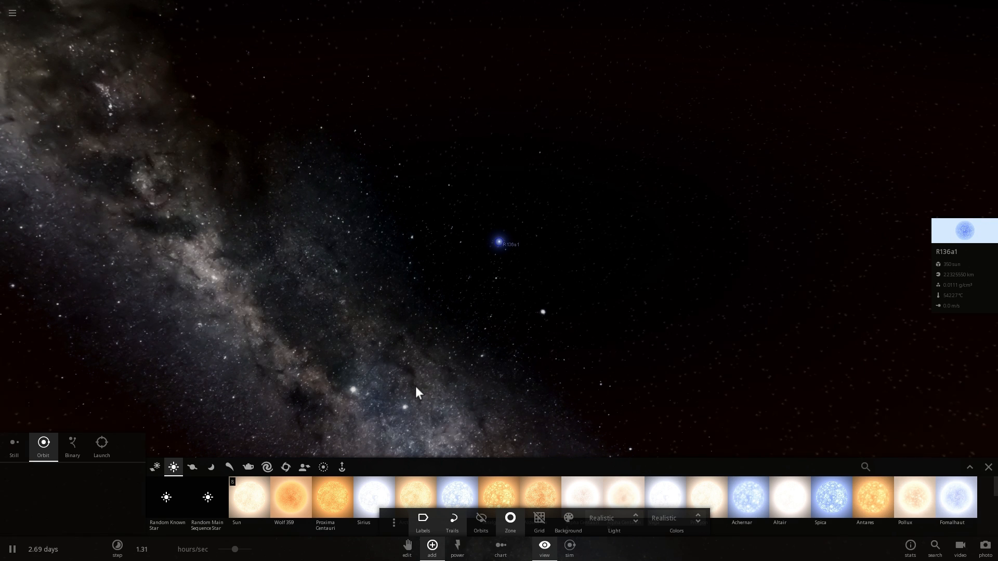
{"action": "left_click", "coordinate": [509, 522]}
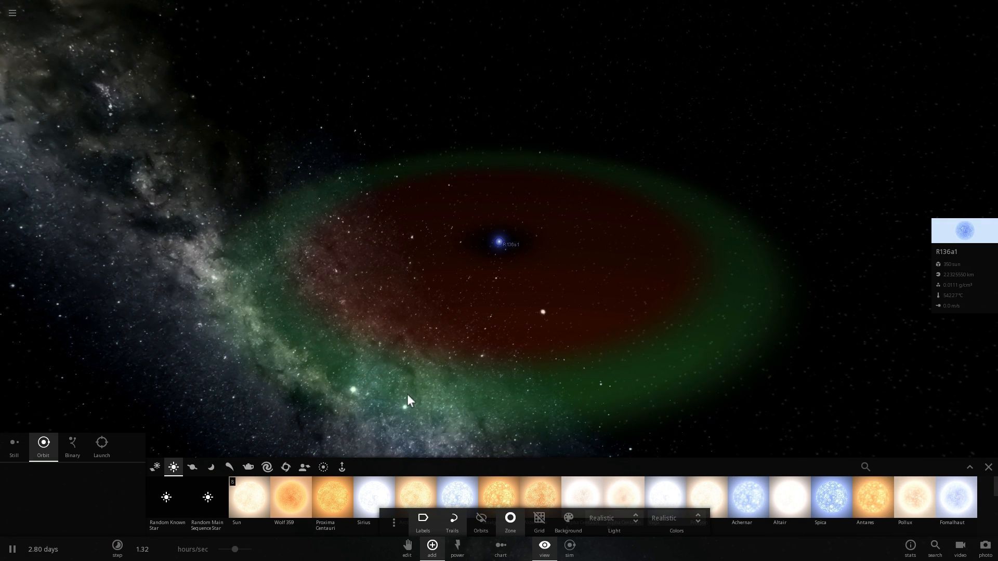
{"action": "left_click", "coordinate": [192, 467]}
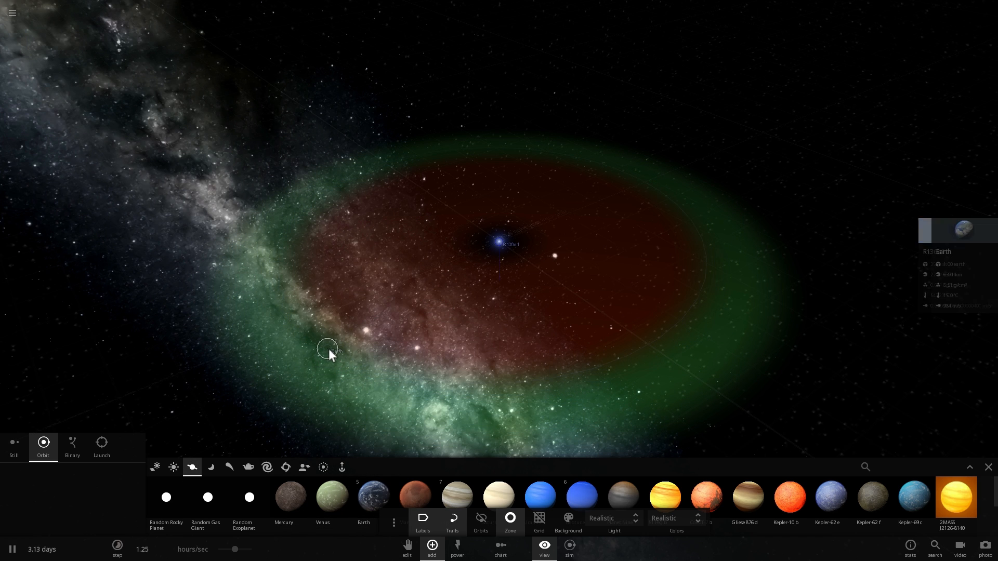
{"action": "left_click", "coordinate": [328, 350]}
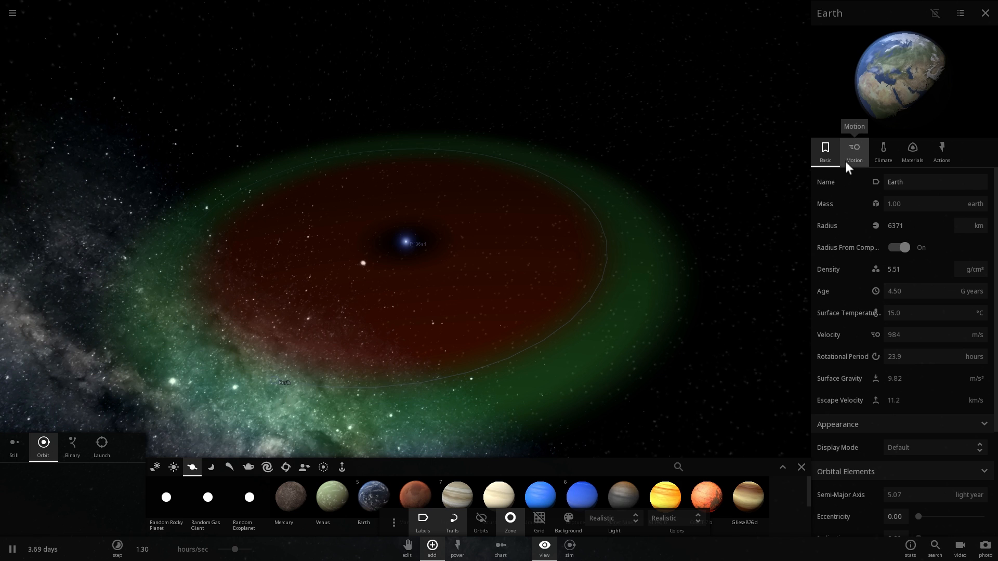
Step: Check Earth's orbital values around R136a1, an orbital period of about 9.71 million years
{"action": "scroll", "scroll_direction": "down", "scroll_amount": 3}
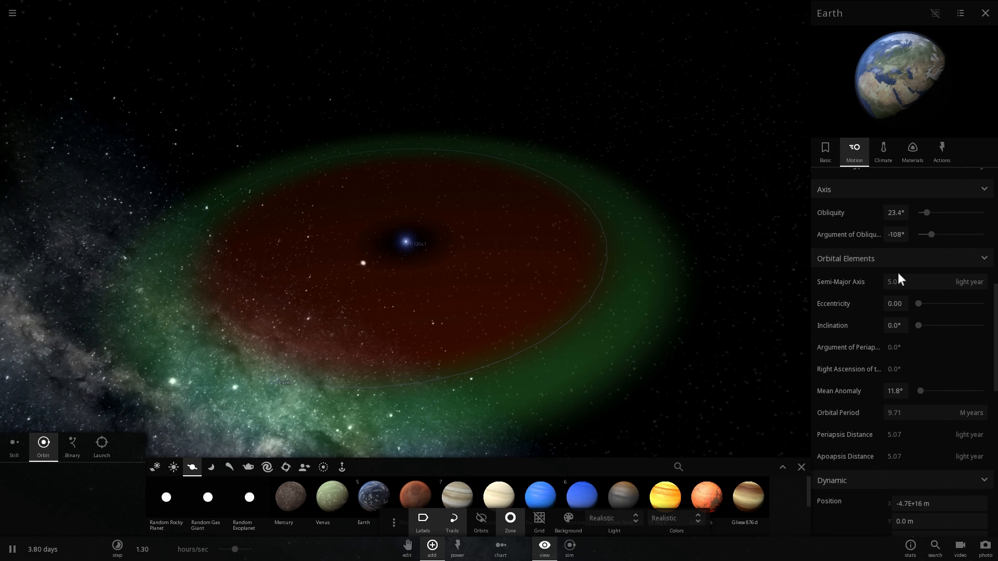
{"action": "left_click", "coordinate": [894, 281]}
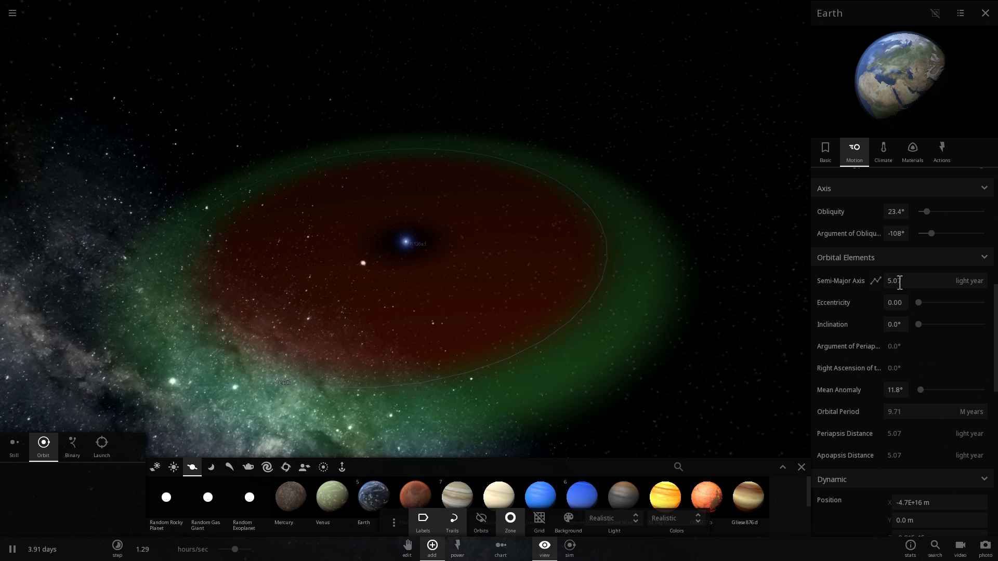
{"action": "scroll", "scroll_direction": "down", "scroll_amount": 3}
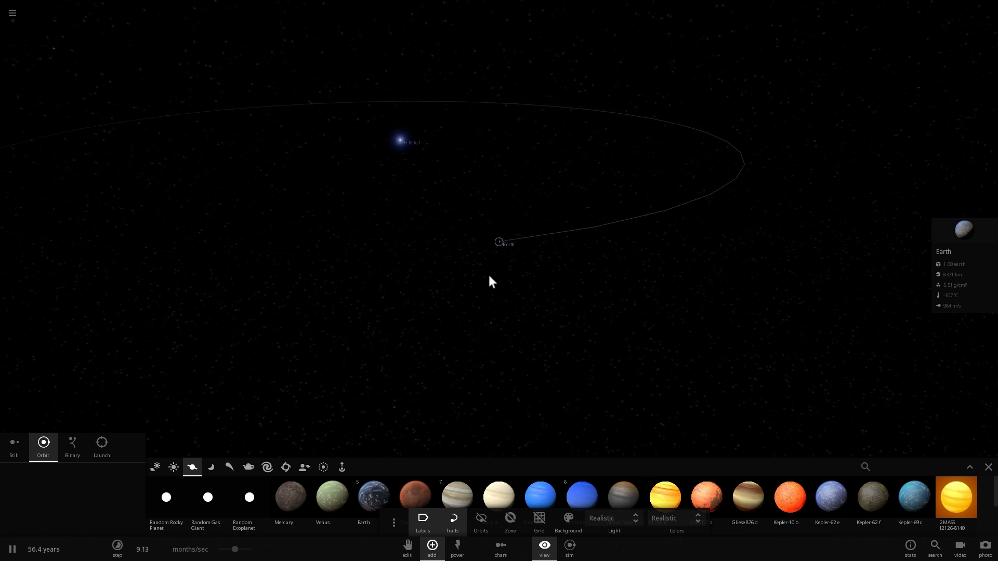
Step: Select R136a1 and view its Basic properties: 350 solar masses, 8,050,000 solar luminosity
{"action": "left_click", "coordinate": [416, 153]}
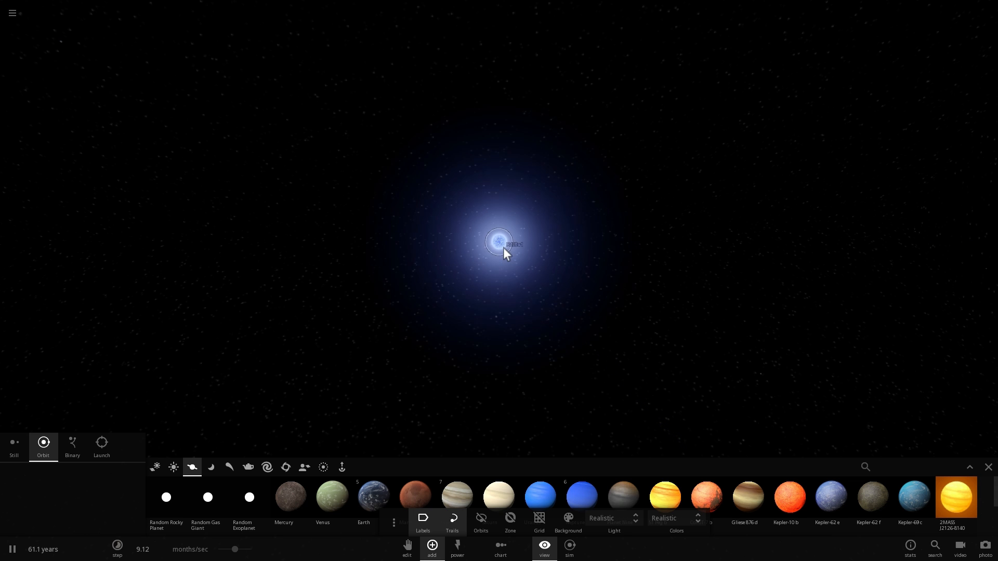
{"action": "left_click", "coordinate": [499, 241]}
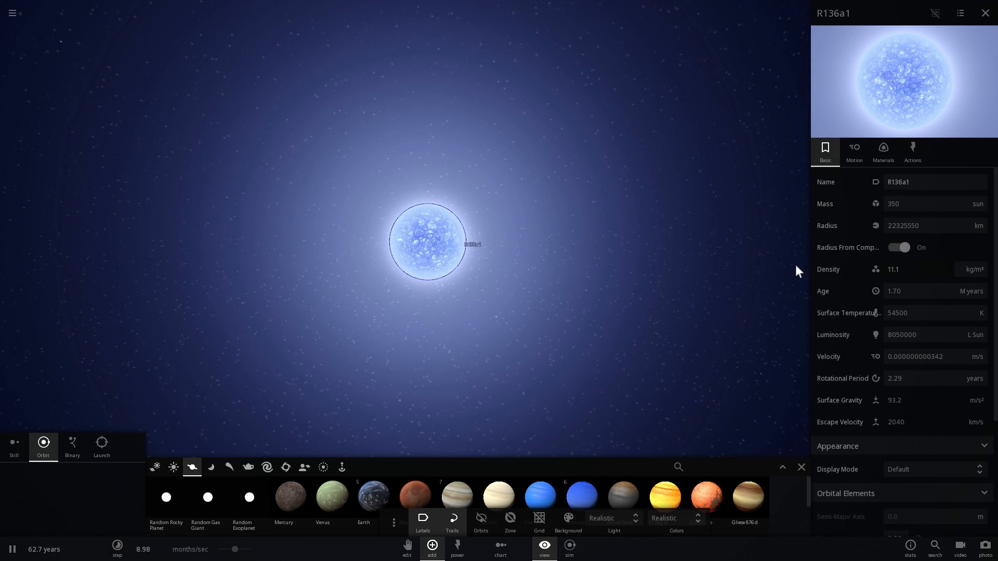